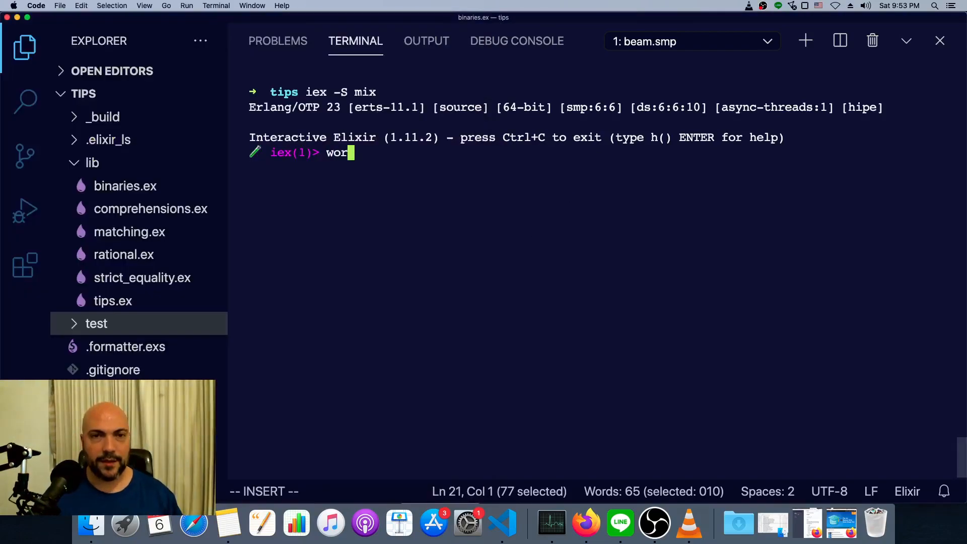
# - Bind word to "box", inspect it with i, and confirm <<98, 111, 120>> equals and matches it
pyautogui.write('d = "box')
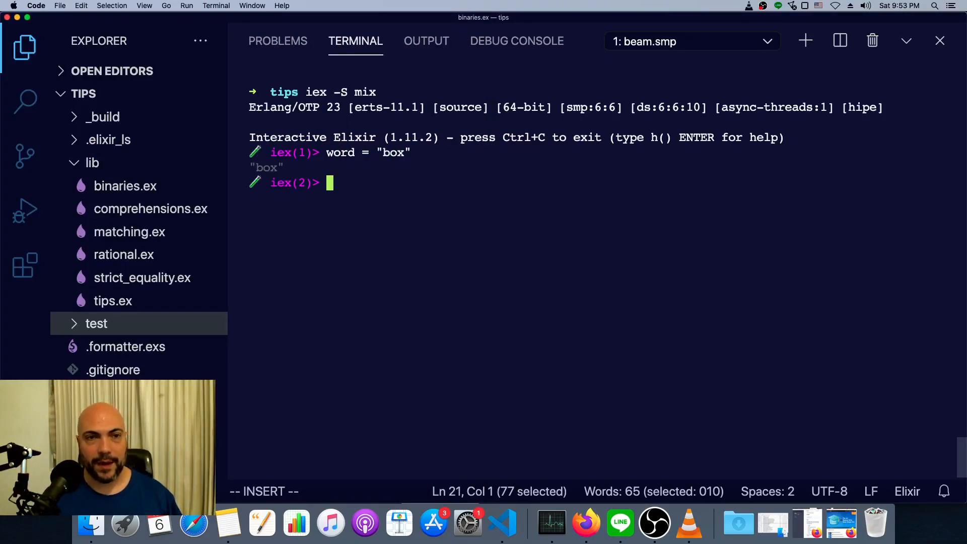
pyautogui.write('i word')
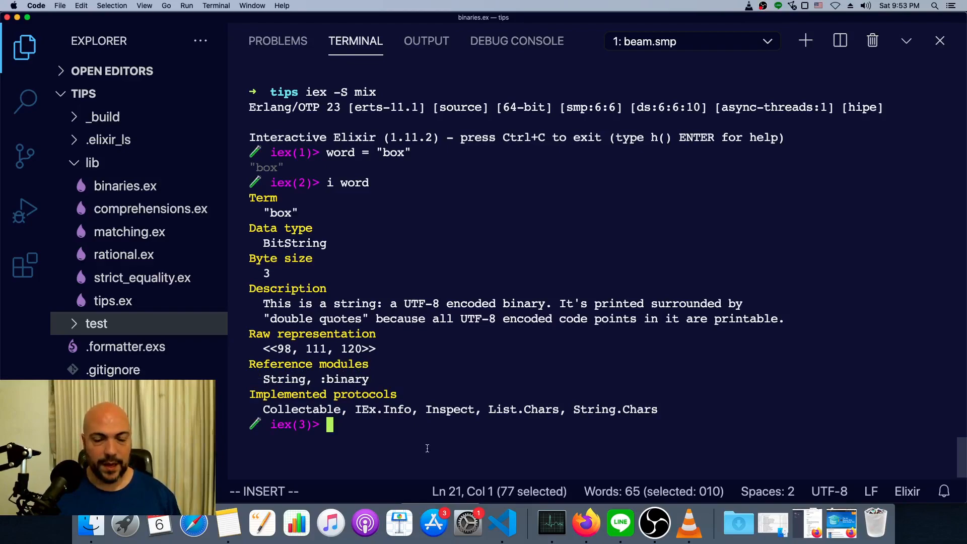
pyautogui.write('<<98, 111, 120>> = word')
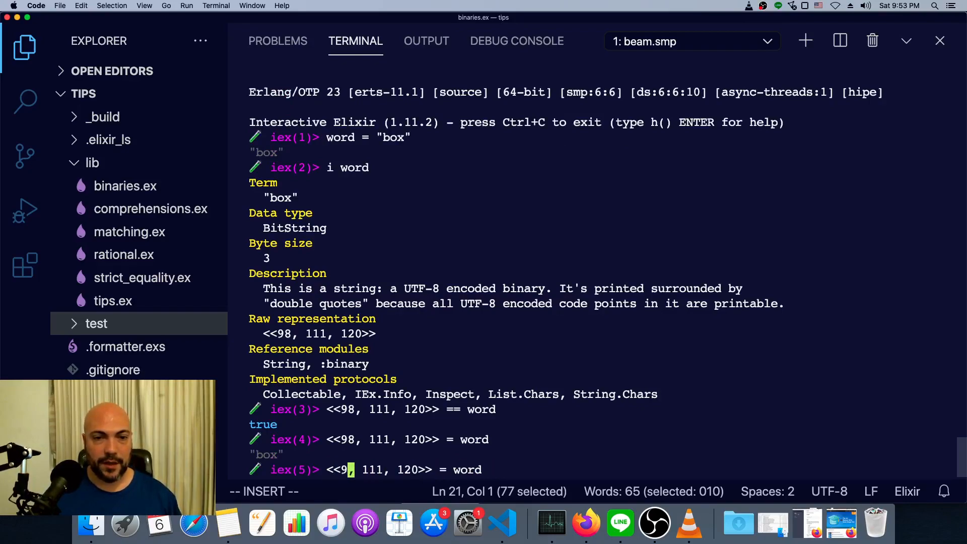
# - Match <<first, 111, 120>> = word so first binds to 98
pyautogui.write('first')
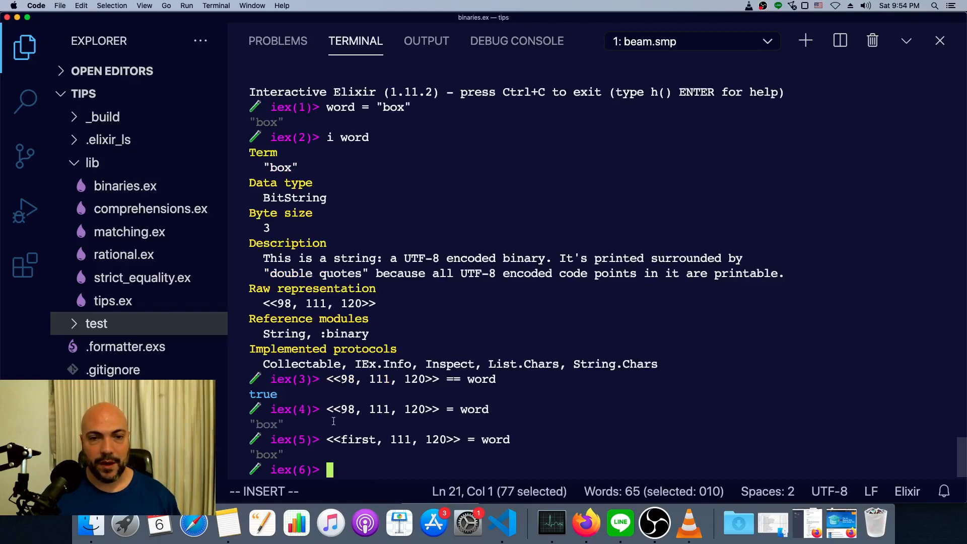
pyautogui.write('first')
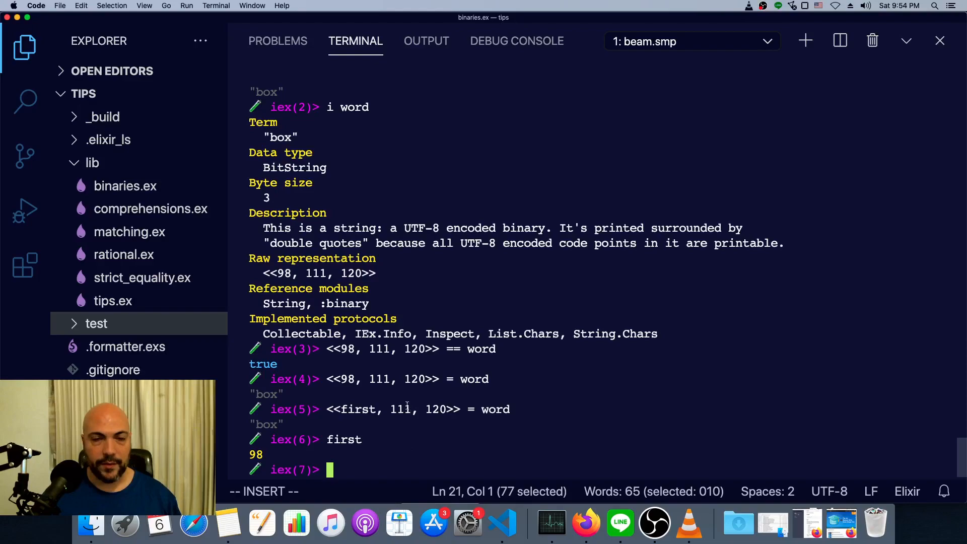
pyautogui.doubleClick(400, 408)
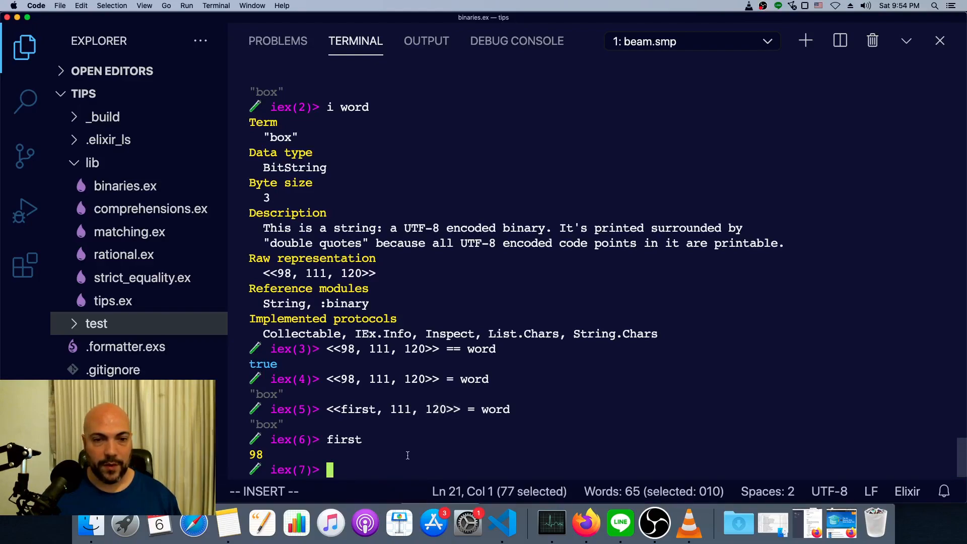
pyautogui.write('<<first, 111, 120>> = word')
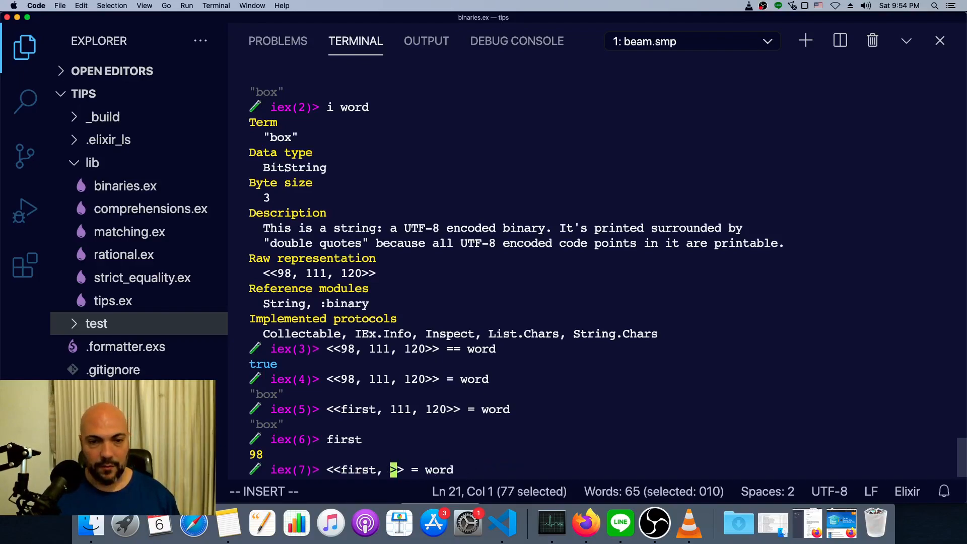
# - Match <<first, rest::binary>> = word so rest binds to "ox"
pyautogui.write('rest::')
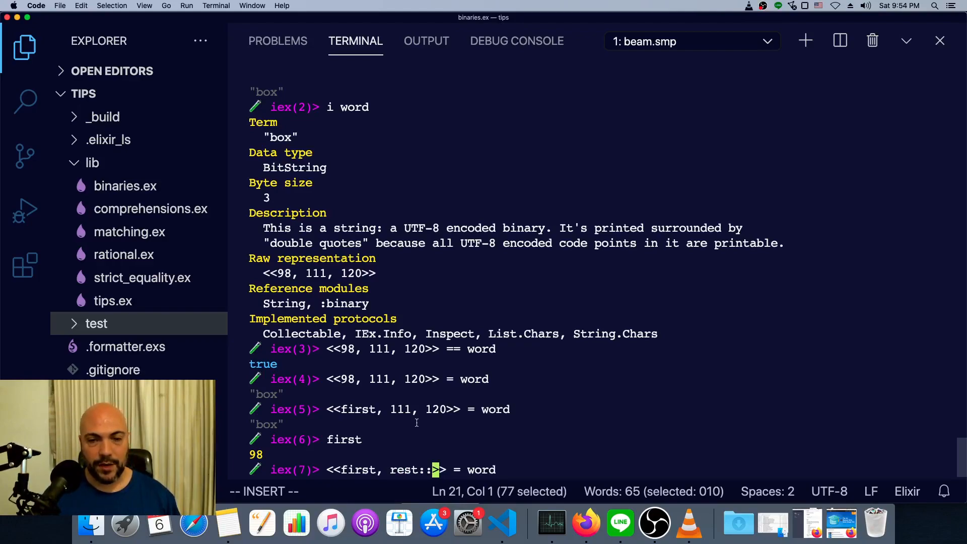
pyautogui.write('binary')
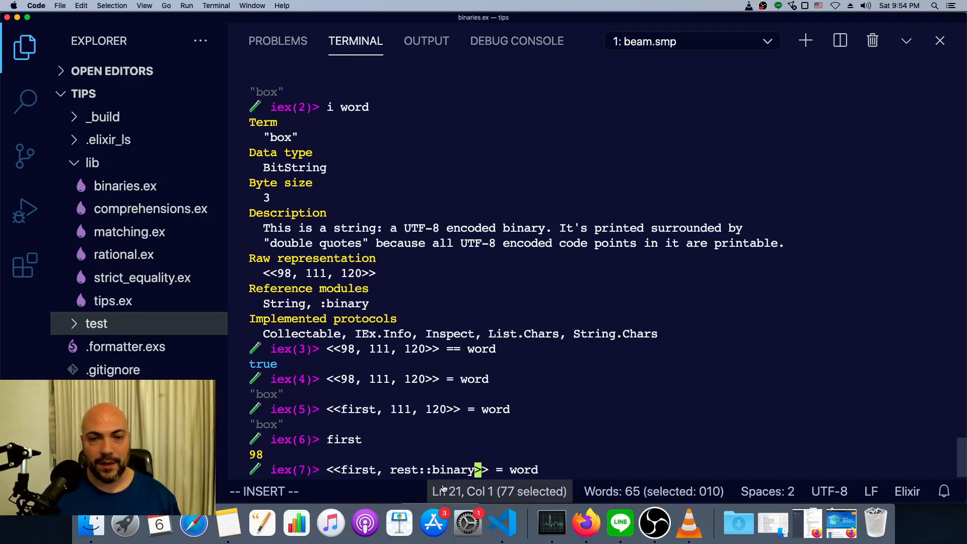
pyautogui.doubleClick(435, 469)
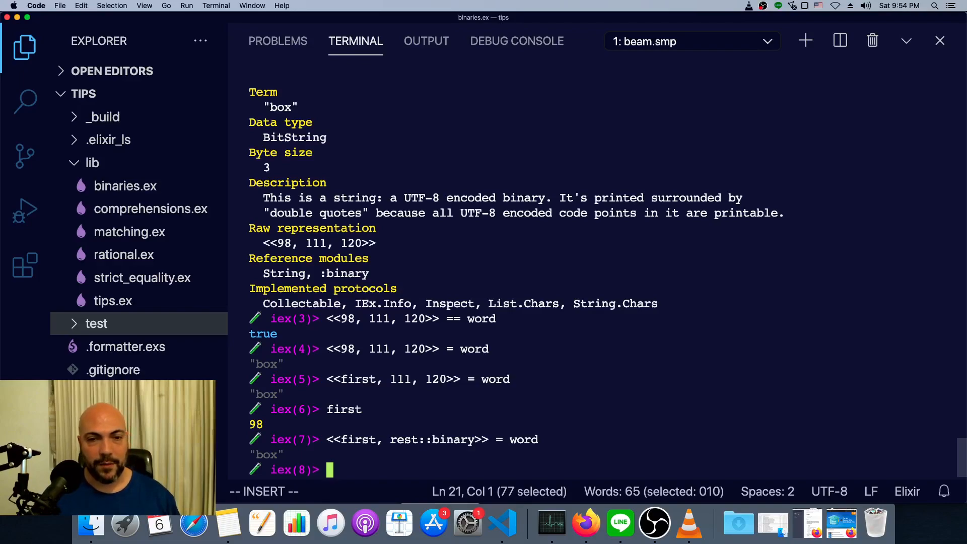
pyautogui.write('rest')
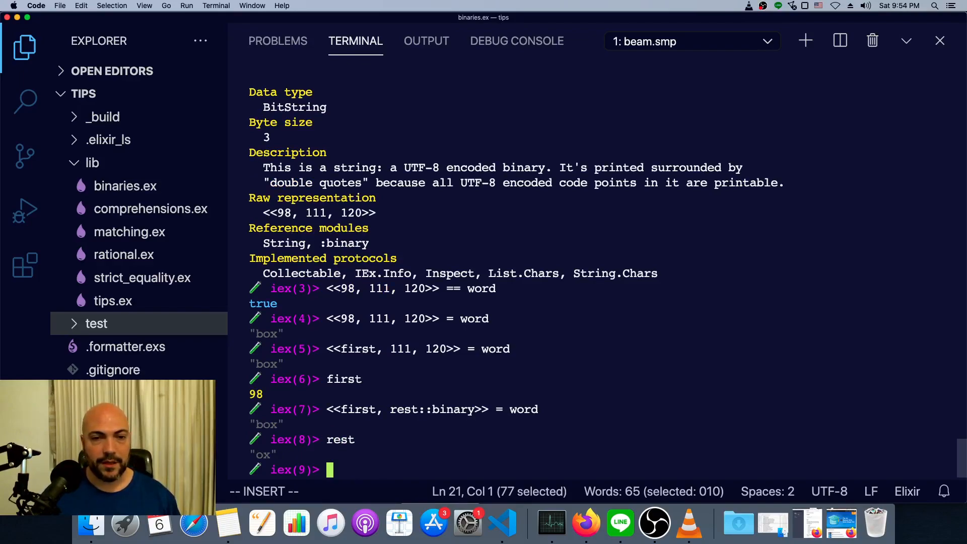
# - Try <<first, rest>> (ArgumentError), then rebuild "box" with <<first, rest::binary>>
pyautogui.write('<<first>>')
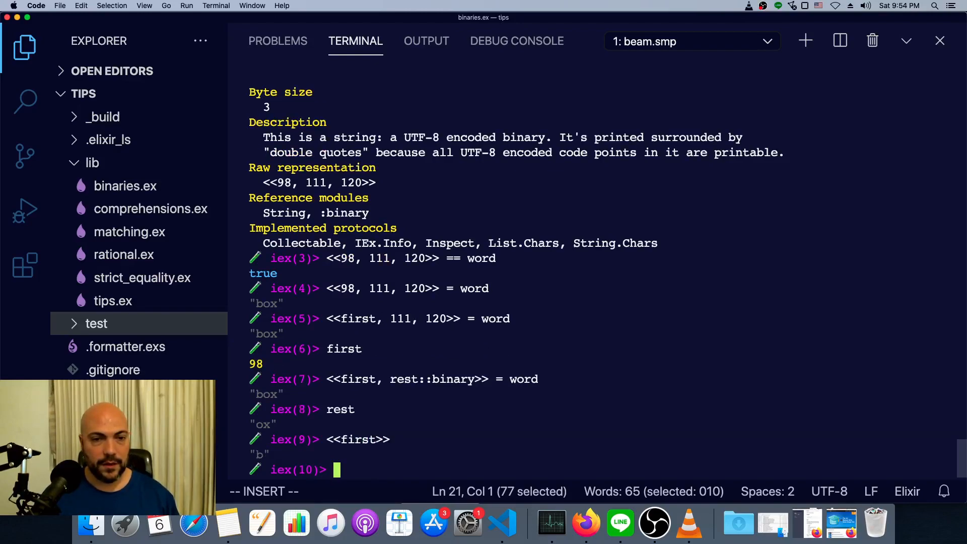
pyautogui.write('<<first, >>')
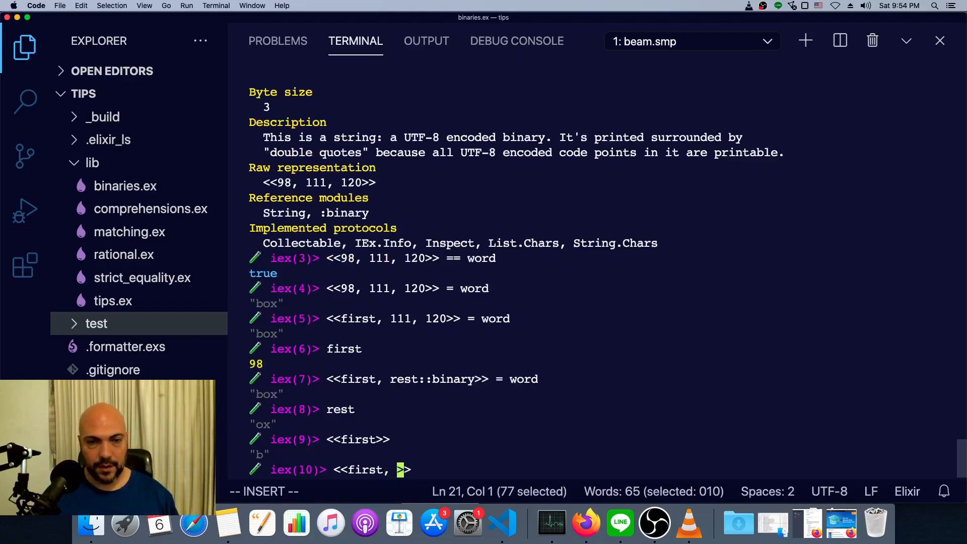
pyautogui.press('enter')
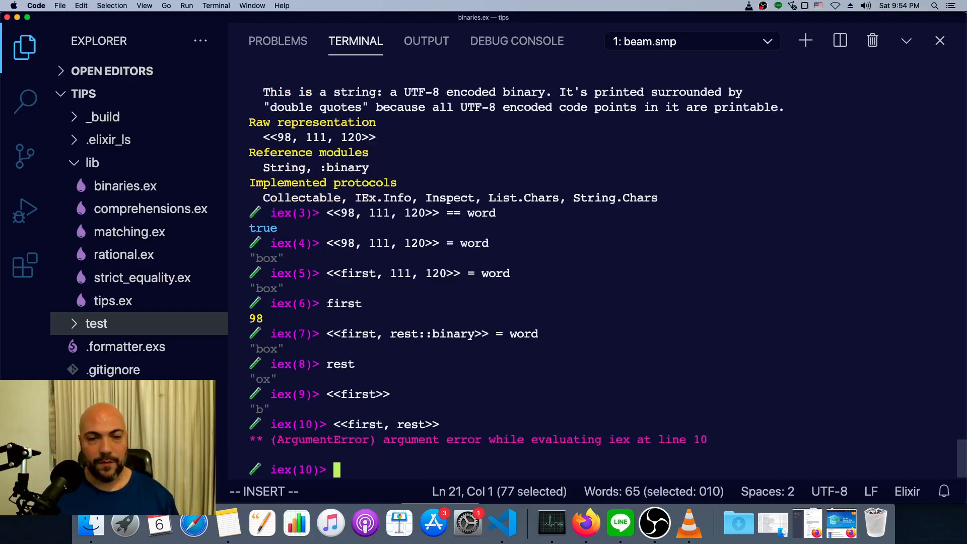
pyautogui.write('<<first, rest>>')
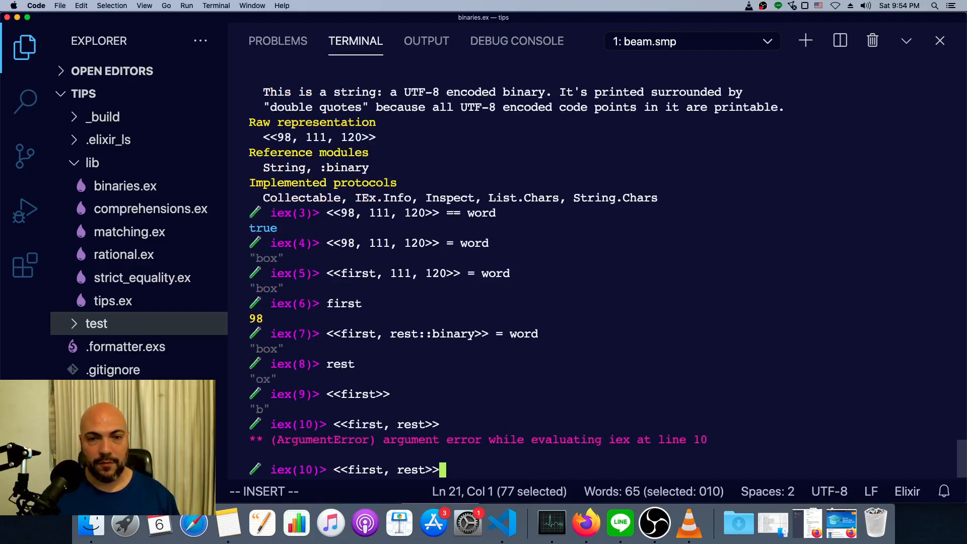
pyautogui.write('::binary')
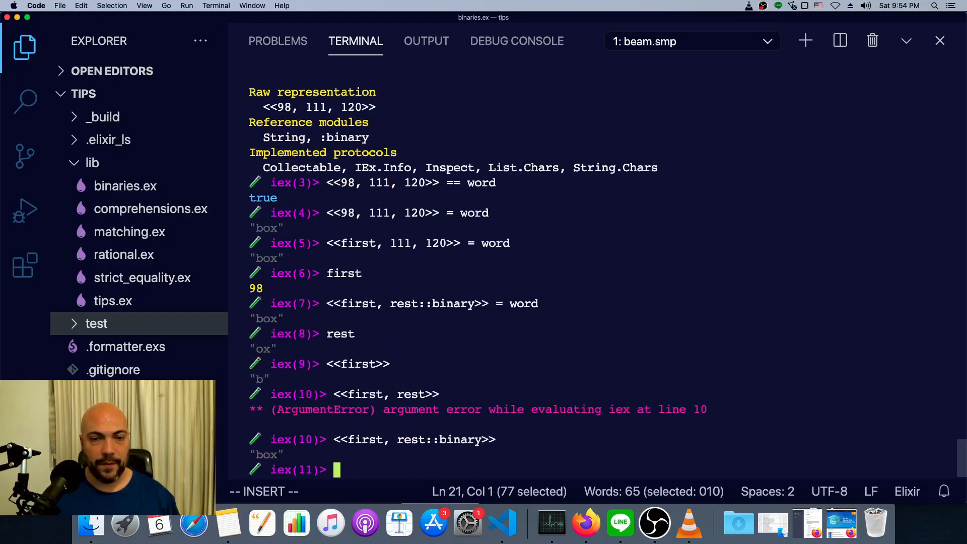
# - Re-check rest, then evaluate <<258>> to see it truncate to <<2>> in one byte
pyautogui.write('rest')
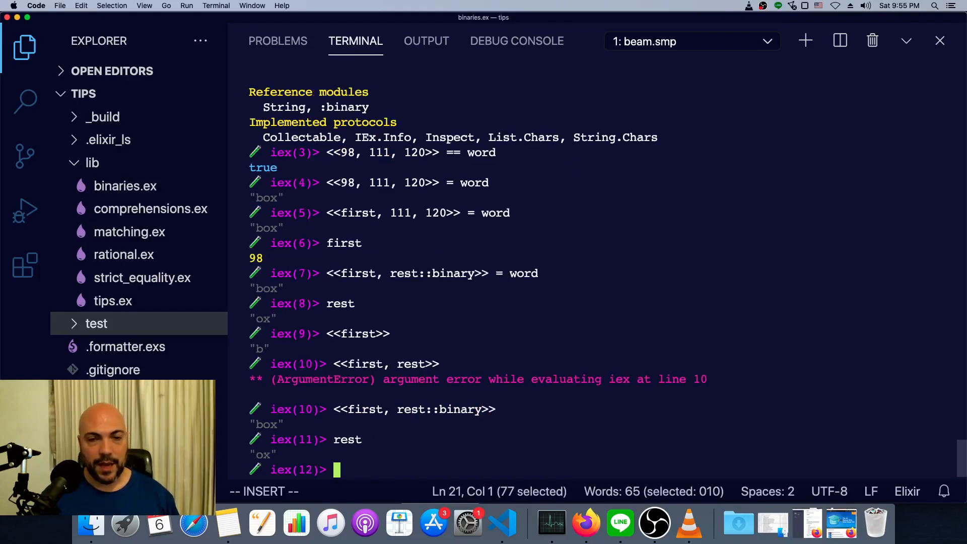
pyautogui.write('<<')
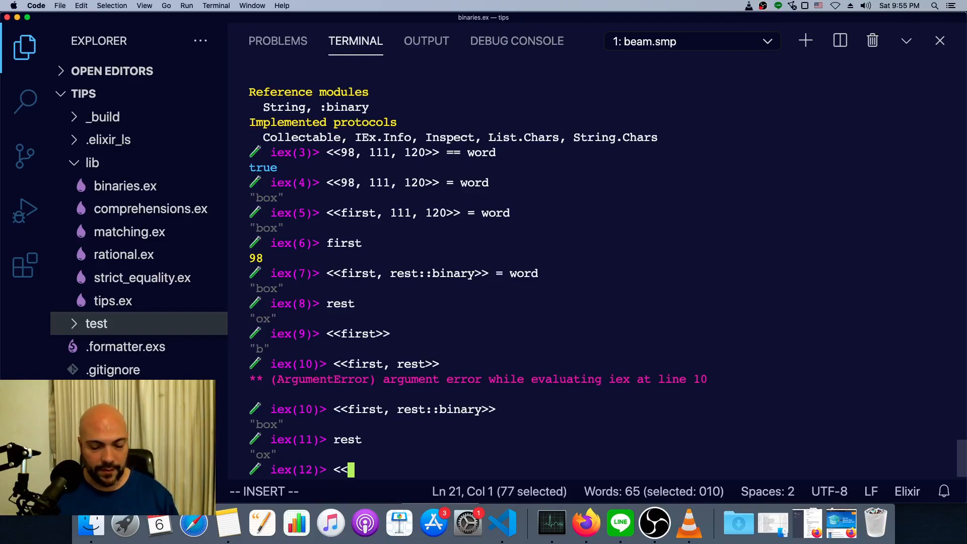
pyautogui.write('25')
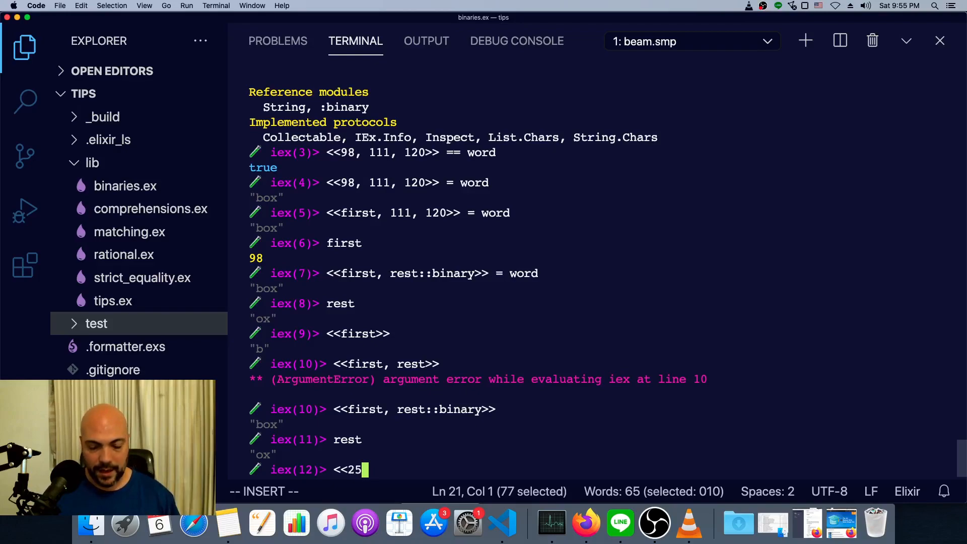
pyautogui.write('8>>')
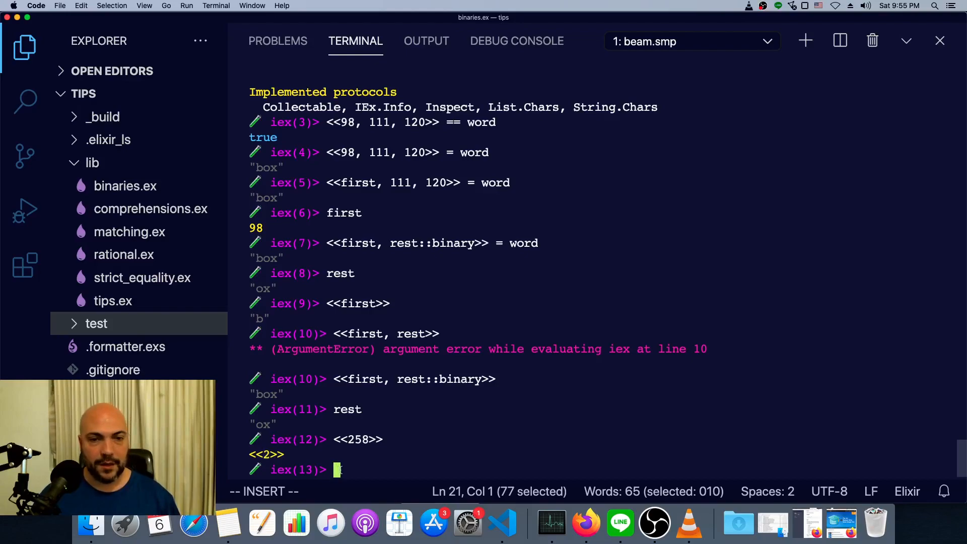
pyautogui.write('<<258>>')
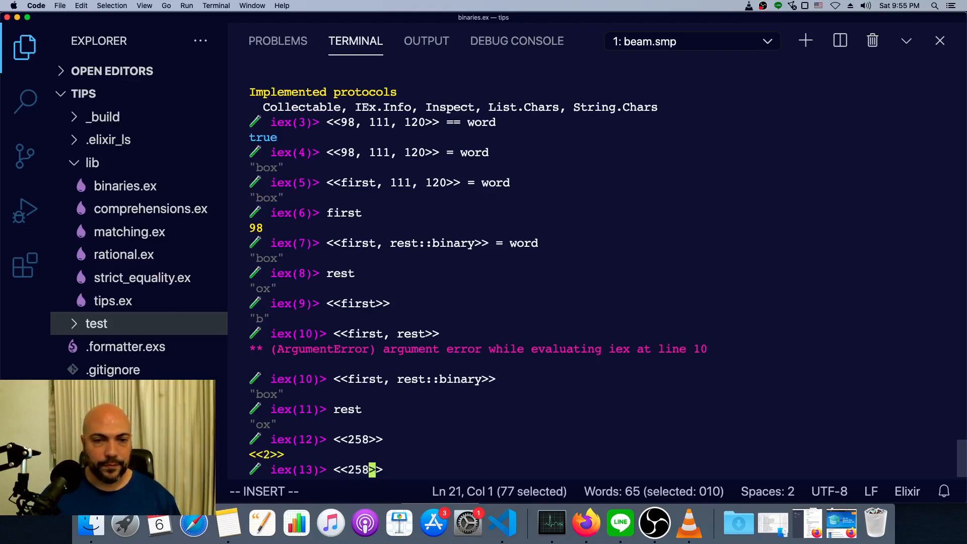
# - Evaluate <<258::9>> giving <<129, 0::size(1)>> and <<258::16>> giving <<1, 2>>
pyautogui.press('Backspace')
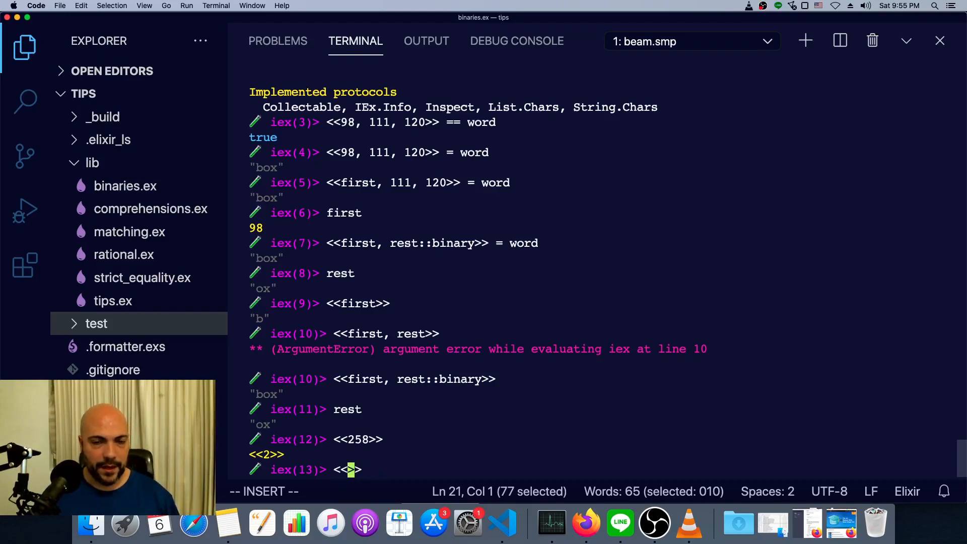
pyautogui.write('5')
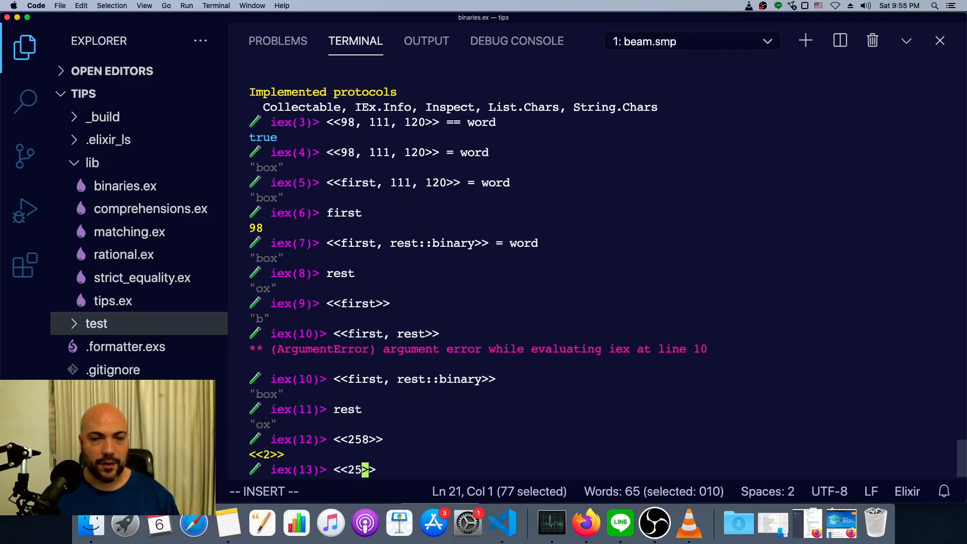
pyautogui.write('8::')
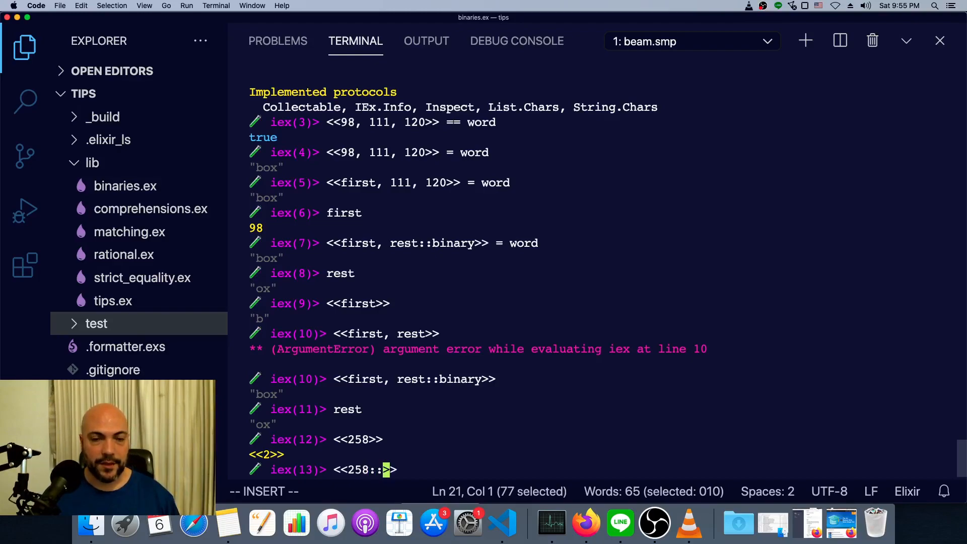
pyautogui.write('8')
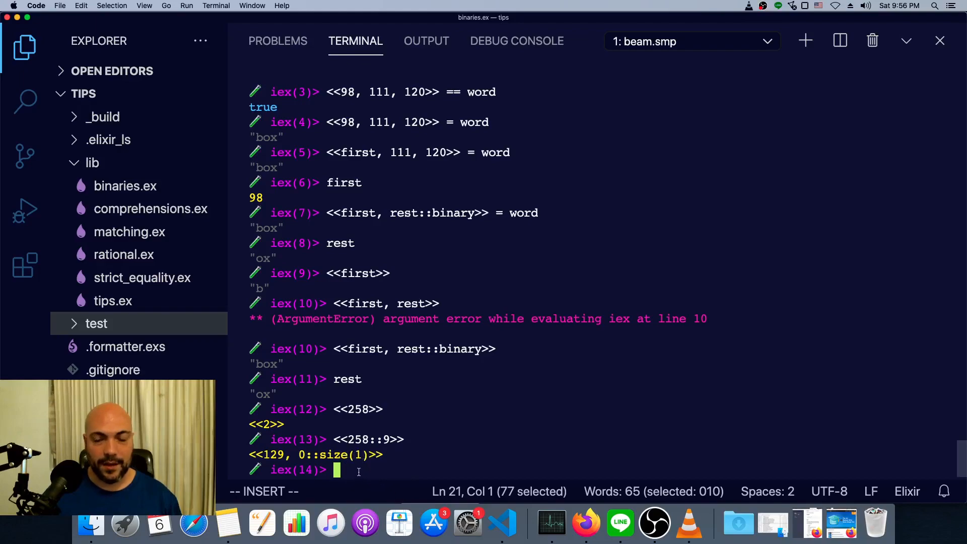
pyautogui.write('<<258::9>>')
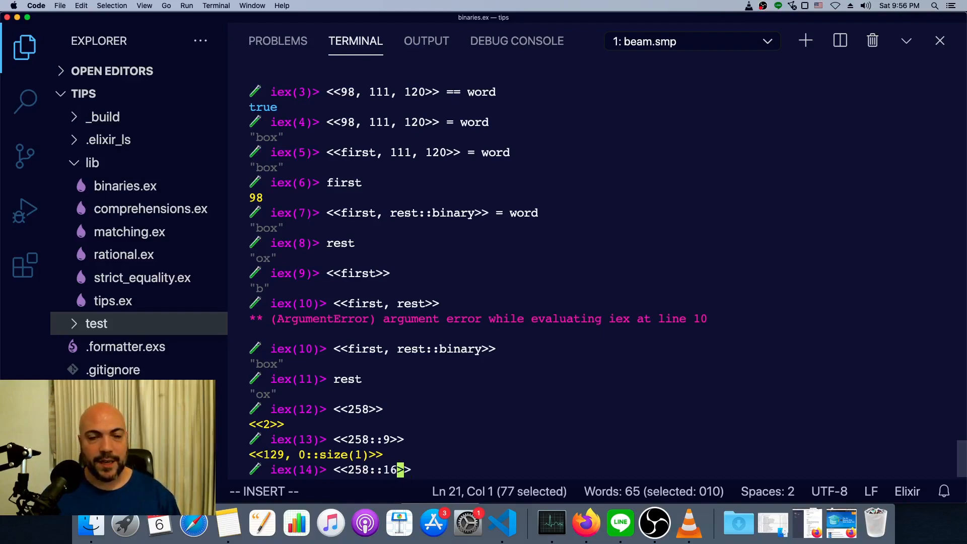
pyautogui.press('Return')
pyautogui.write('f')
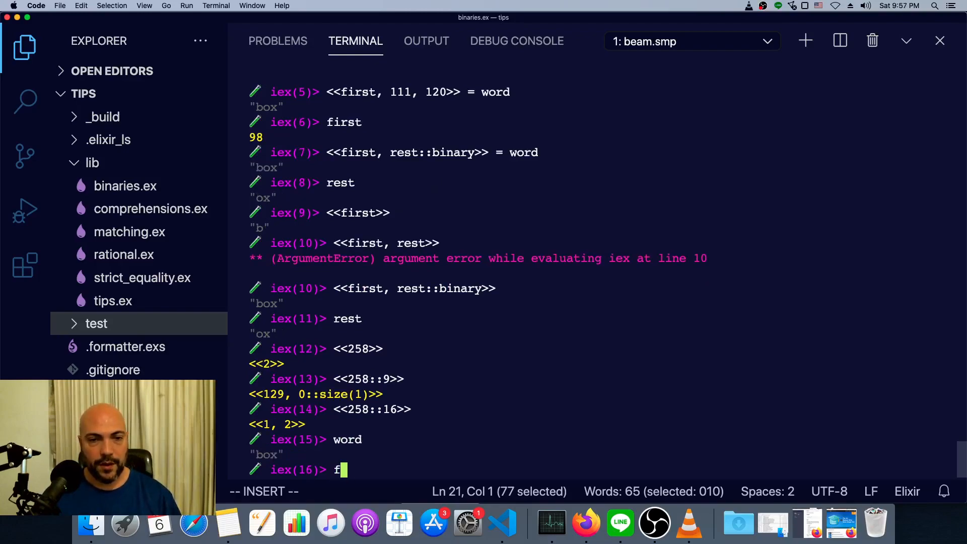
# - Re-check rest and first, then evaluate <<rest::binary, first>> to get "oxb"
pyautogui.write('rest')
pyautogui.write('<<')
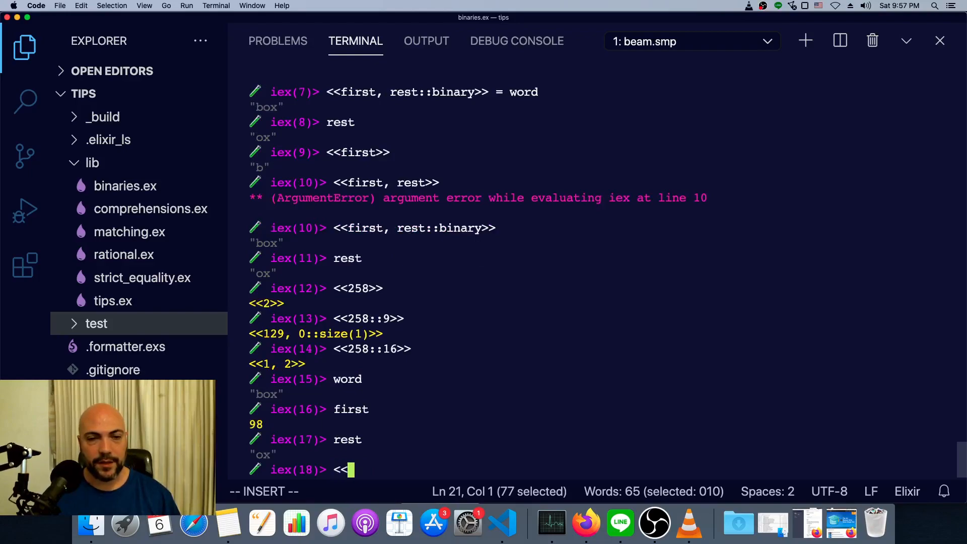
pyautogui.write('rest::bir')
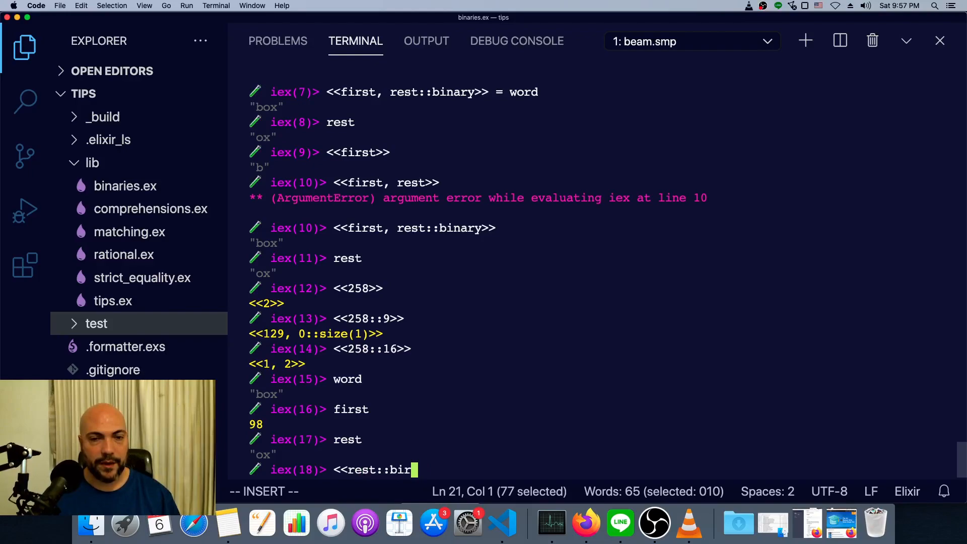
pyautogui.write('nary,')
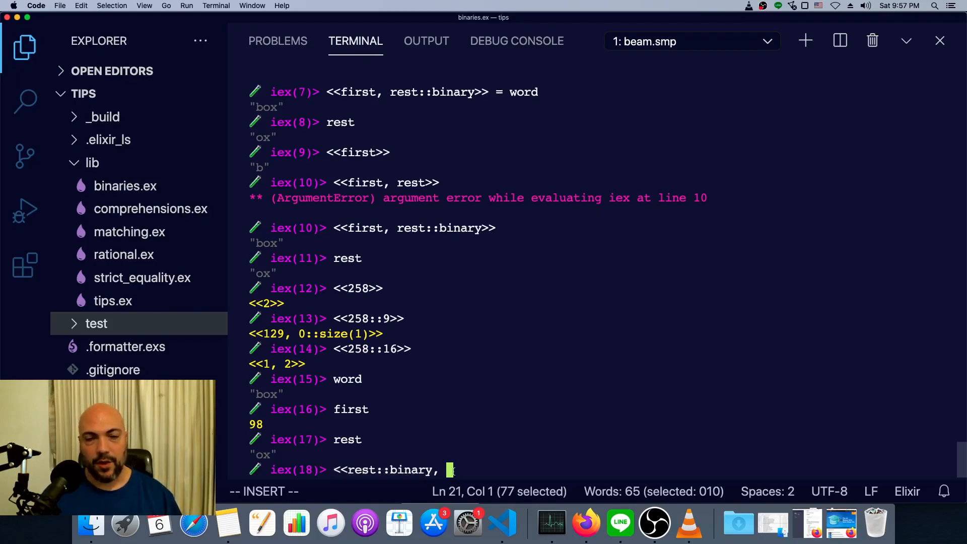
pyautogui.write('firs')
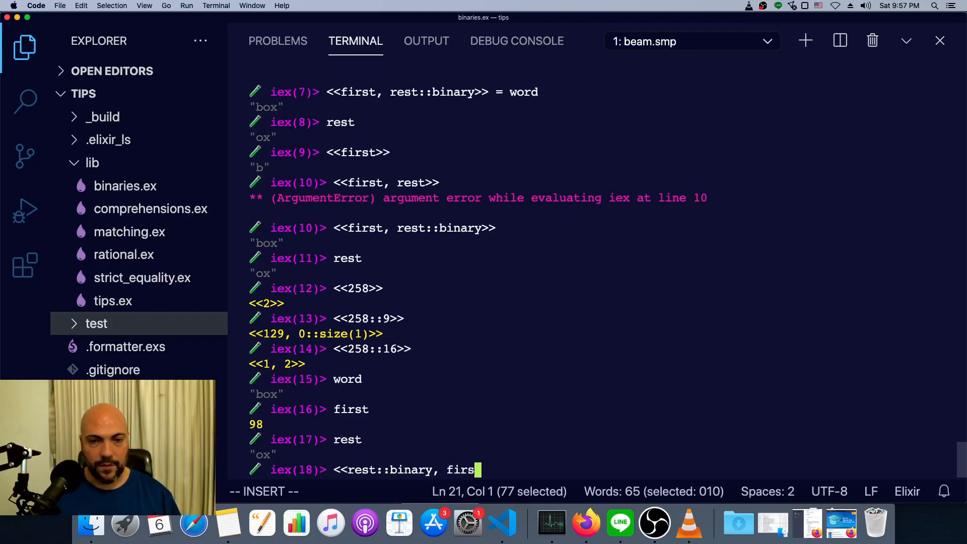
pyautogui.press('Return')
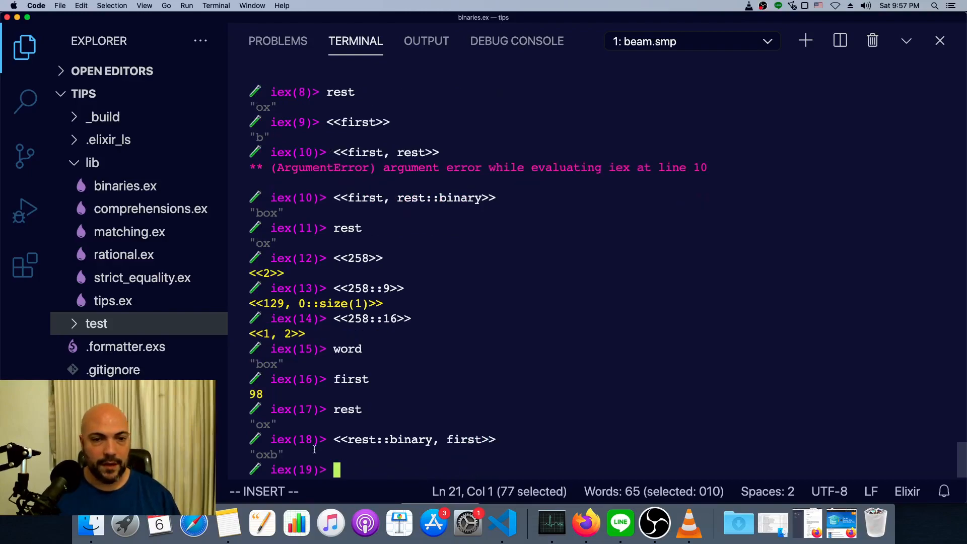
pyautogui.moveTo(440, 466)
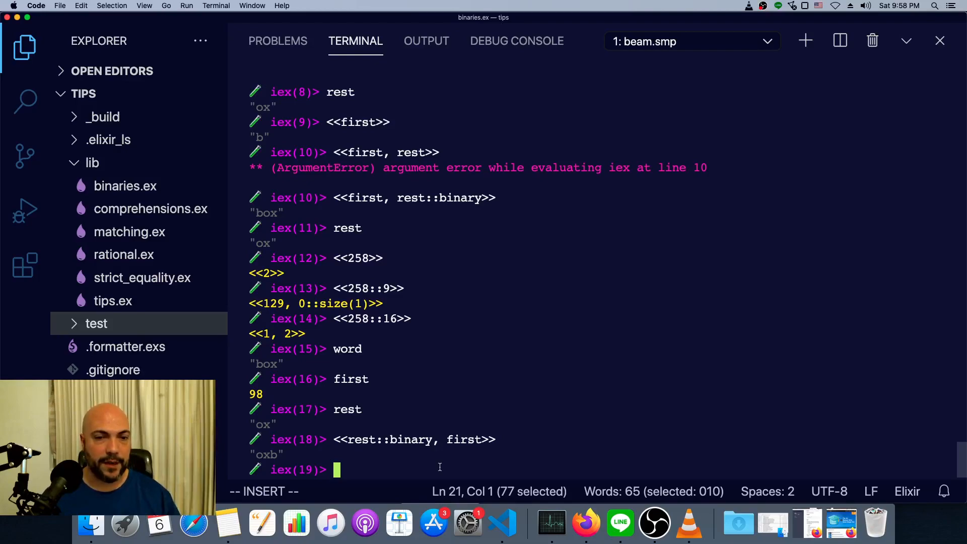
# - Bind color = 0x58E and note its decimal result 1422
pyautogui.write('co')
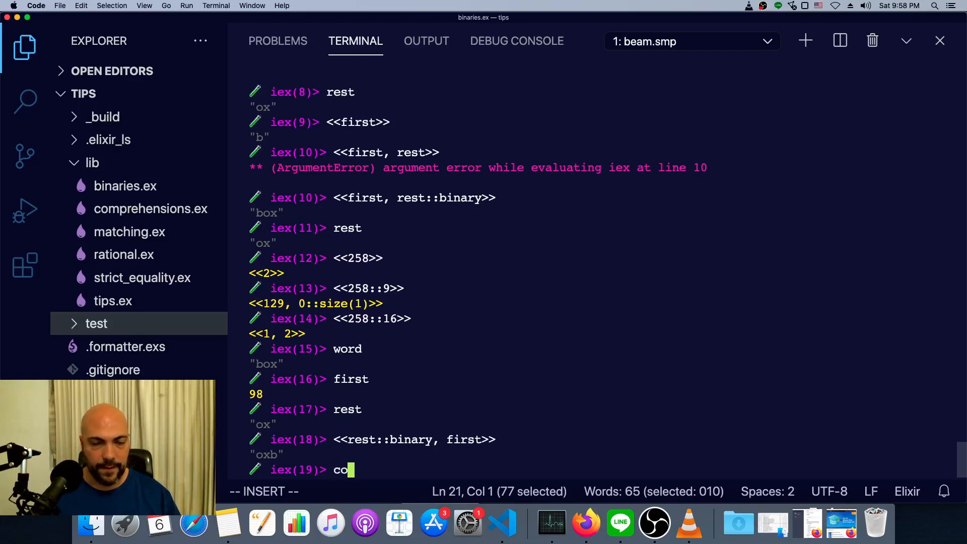
pyautogui.write('lor =')
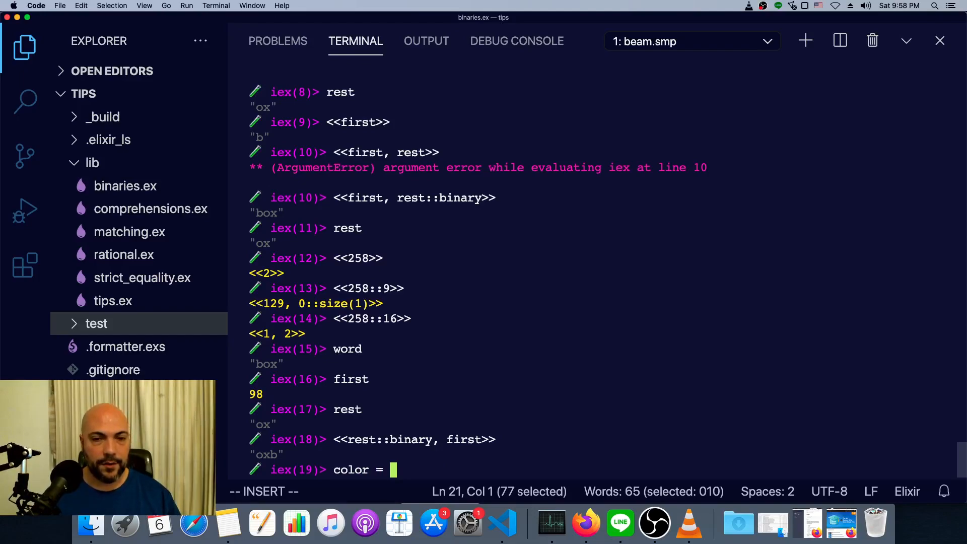
pyautogui.write('58')
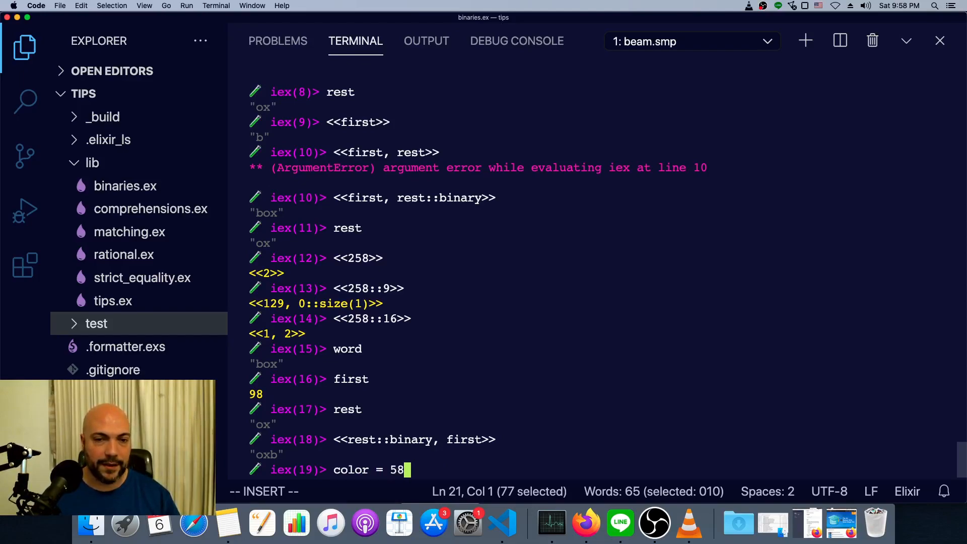
pyautogui.write('E')
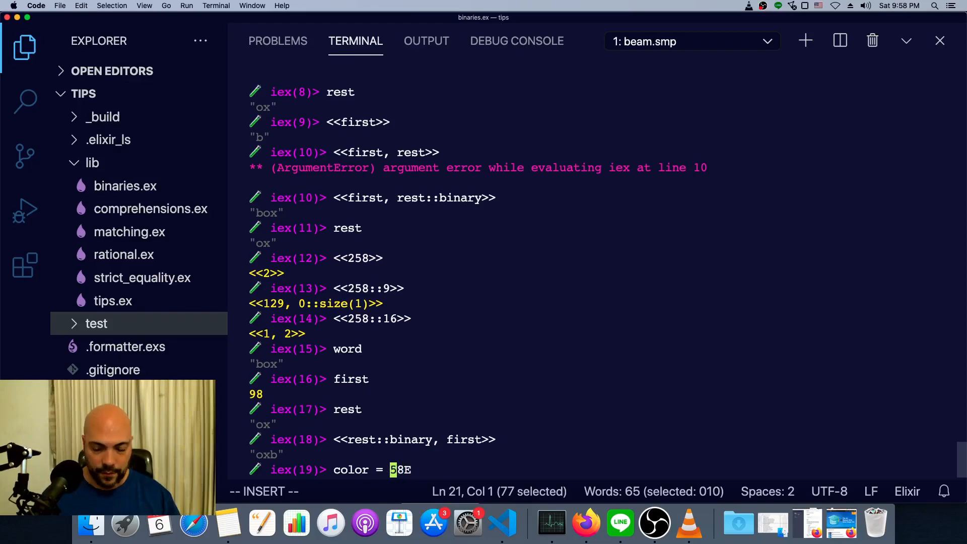
pyautogui.write('0x')
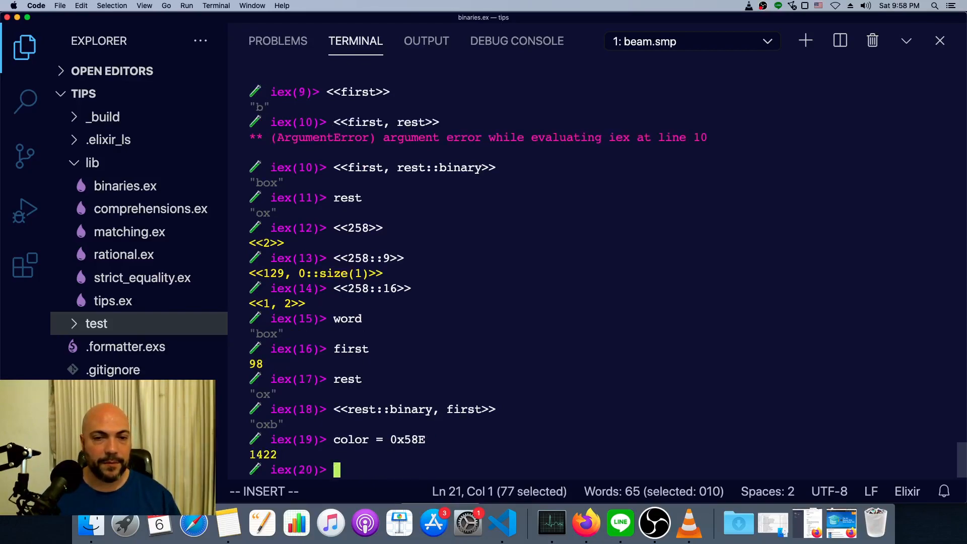
pyautogui.doubleClick(263, 454)
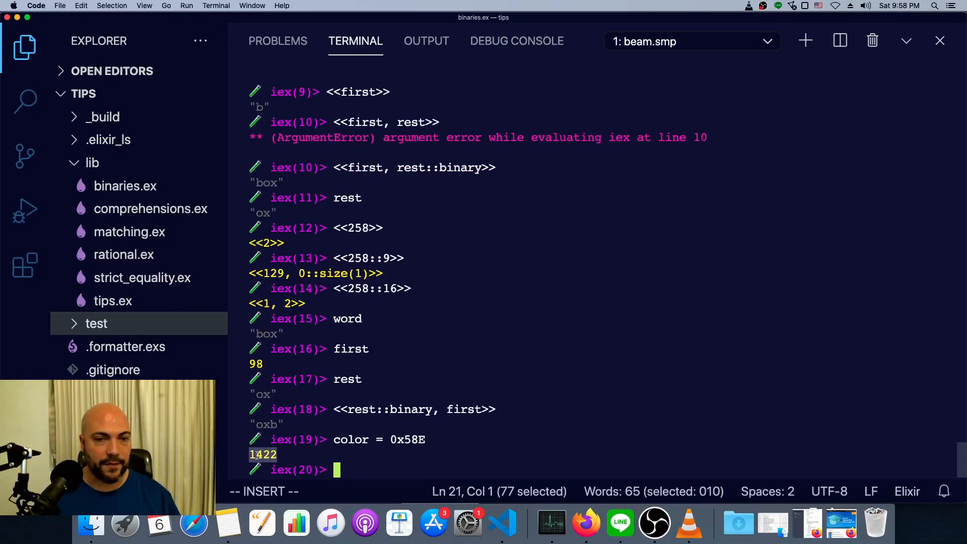
pyautogui.click(368, 469)
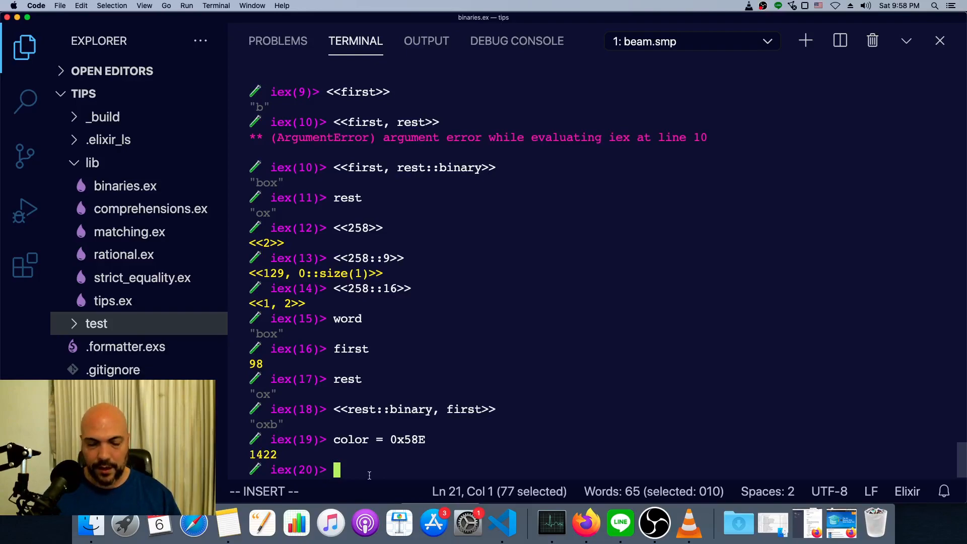
# - Evaluate the hex digits 0x5 and 0xE individually
pyautogui.write('0x5')
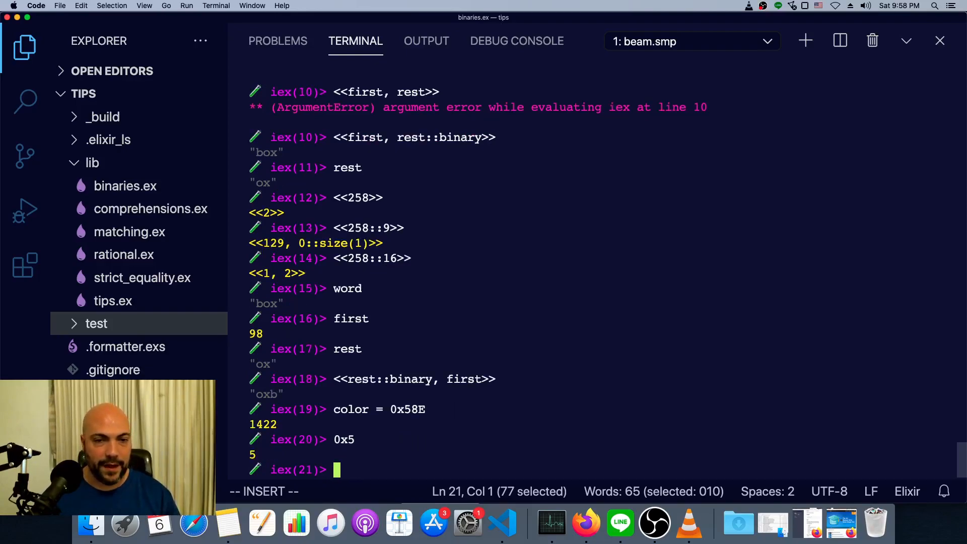
pyautogui.write('0x')
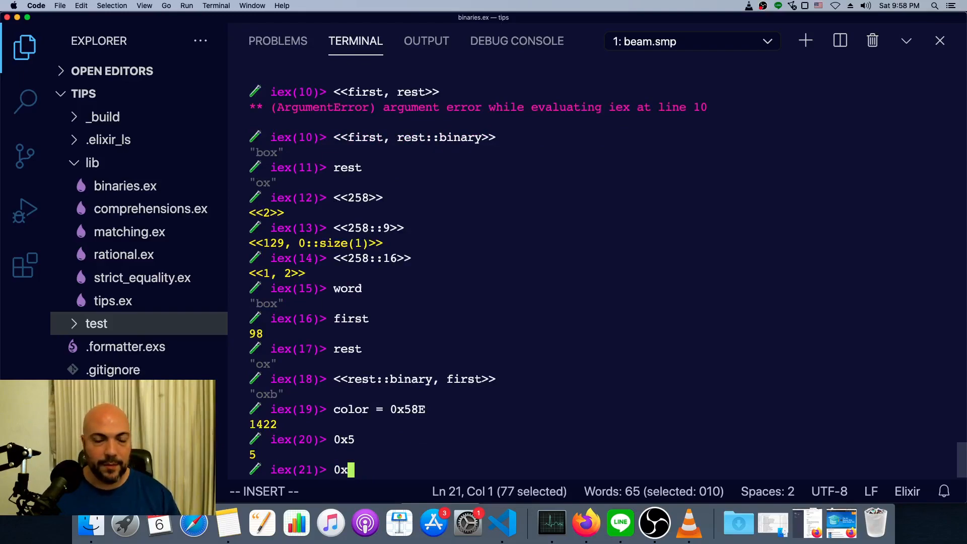
pyautogui.write('E')
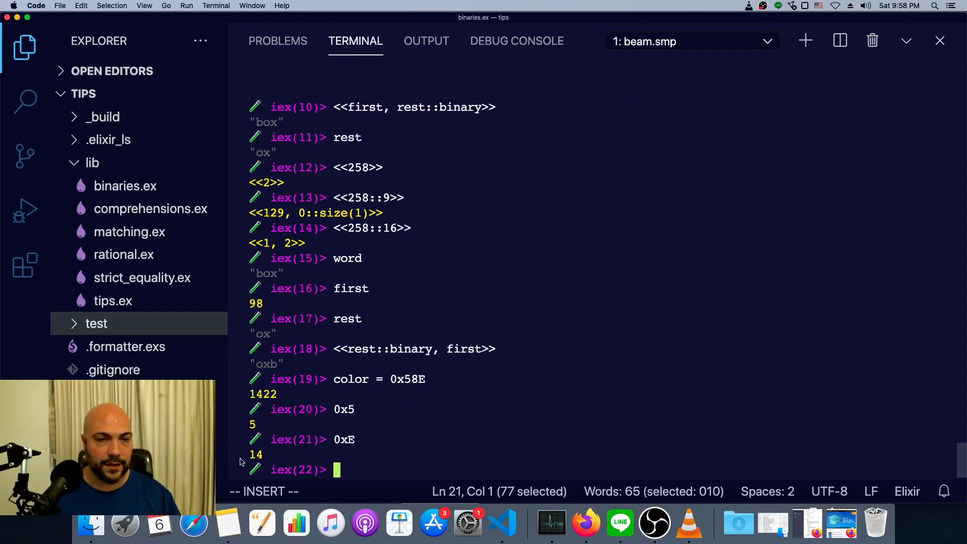
pyautogui.write('0xE')
pyautogui.write('0x5')
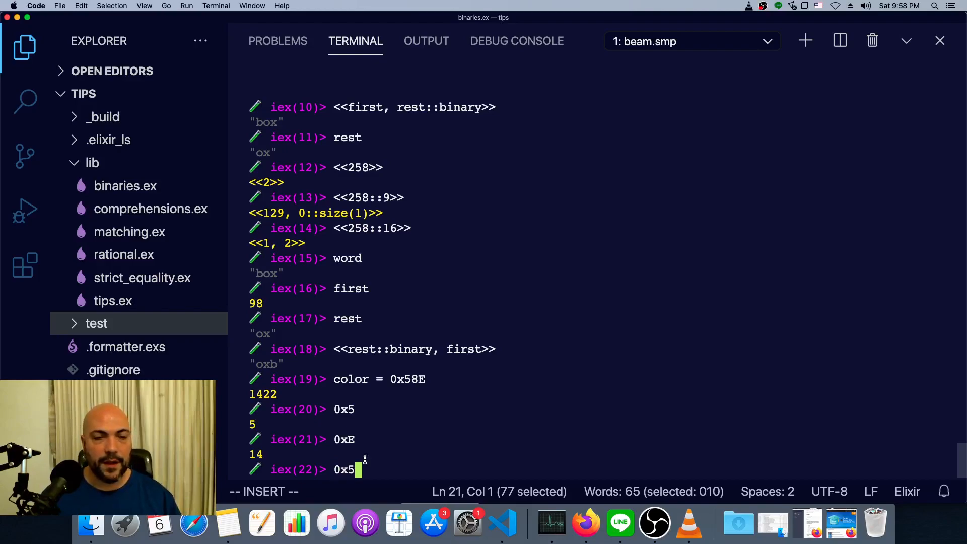
pyautogui.press('backspace')
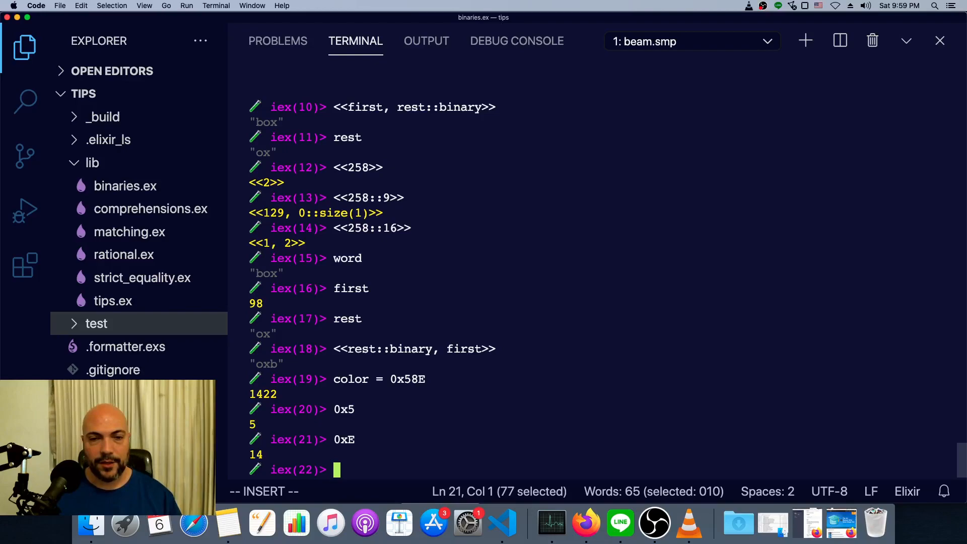
# - Match <<r::4, g::4, b::4>> = <<color::12>> after failed MatchError attempts against plain color
pyautogui.write('<<')
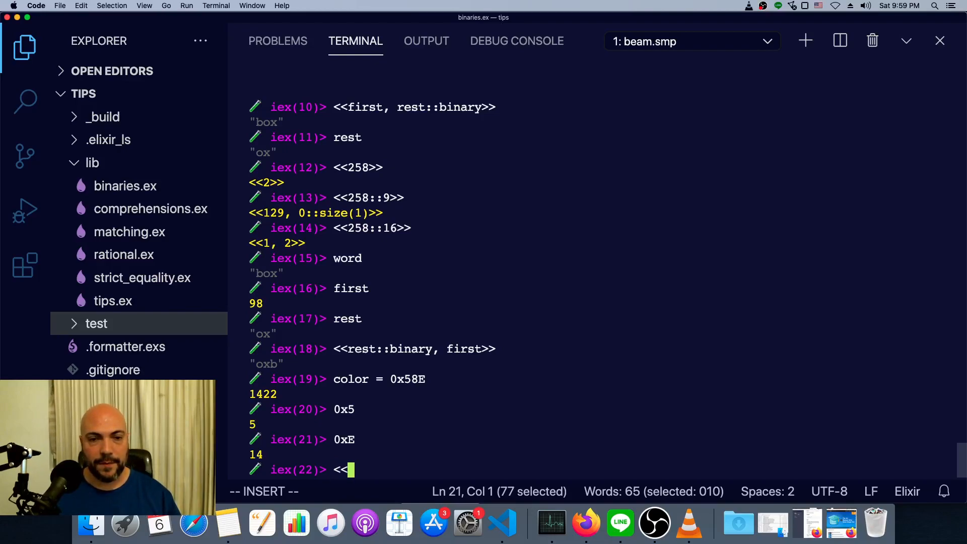
pyautogui.write('r::')
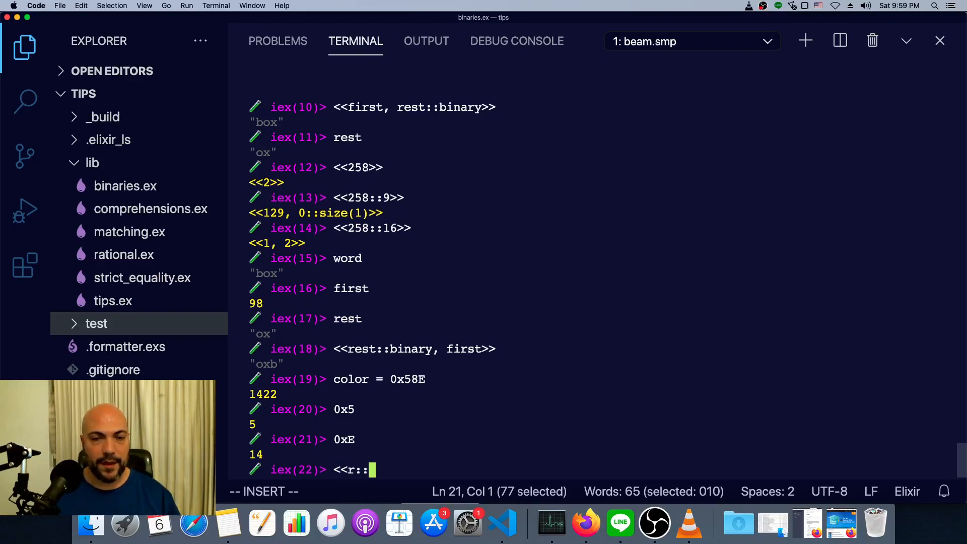
pyautogui.write('4,')
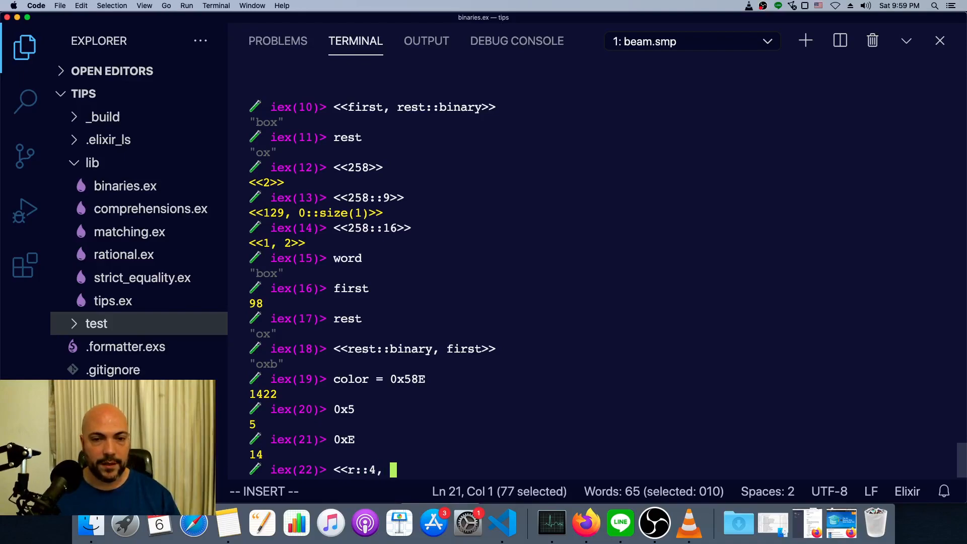
pyautogui.write('b::4>> =')
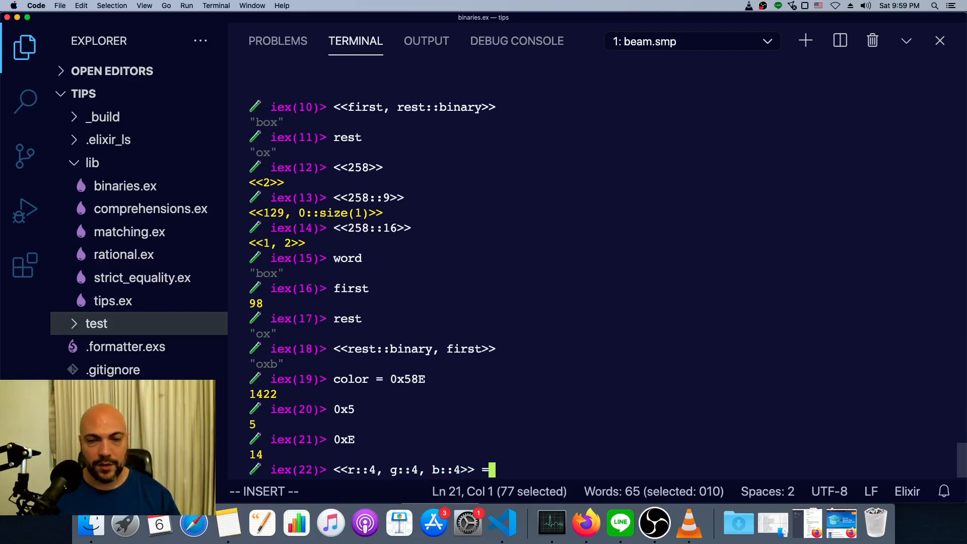
pyautogui.write('col')
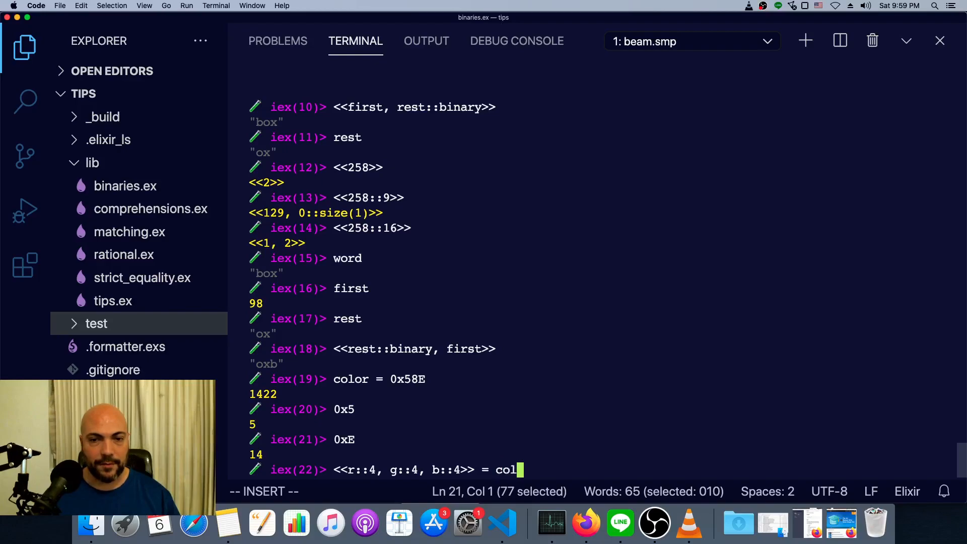
pyautogui.press('enter')
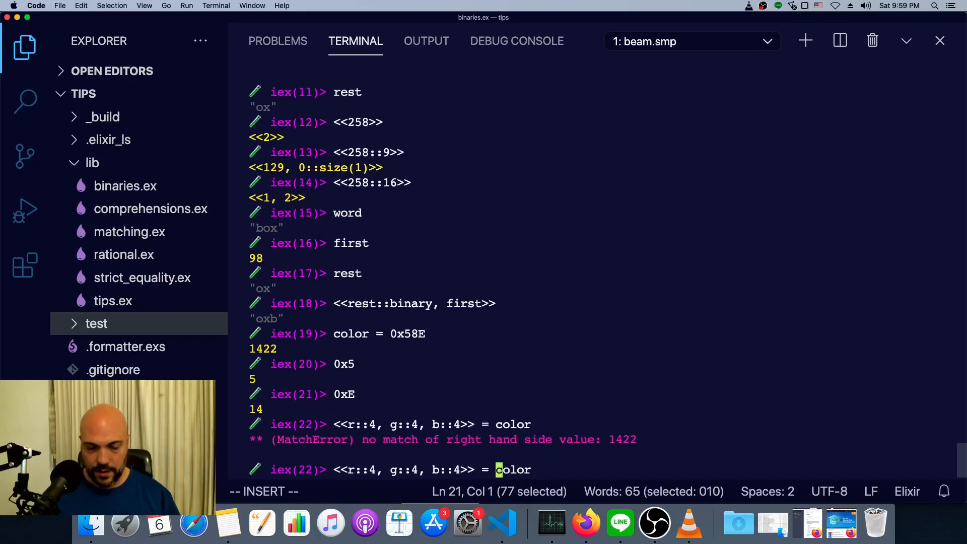
pyautogui.write('<<')
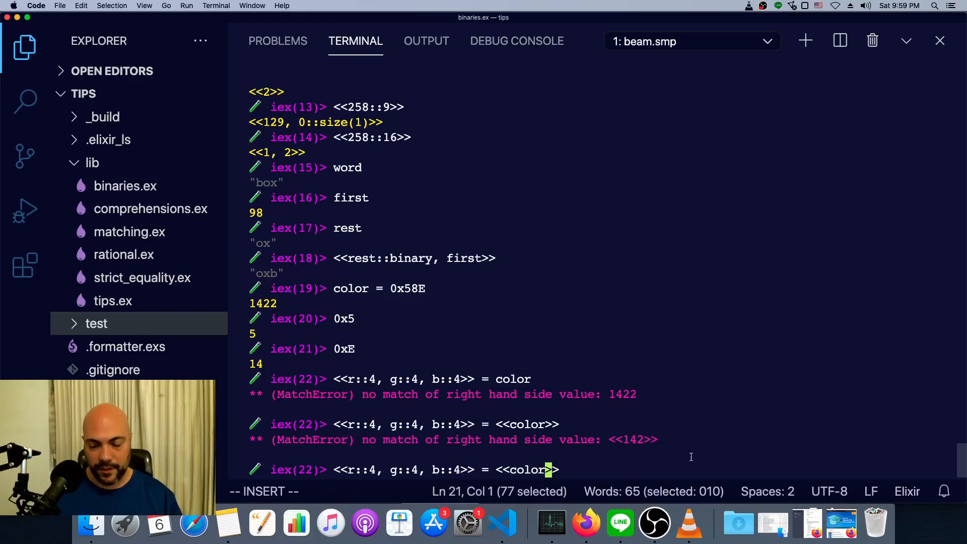
pyautogui.write('::12')
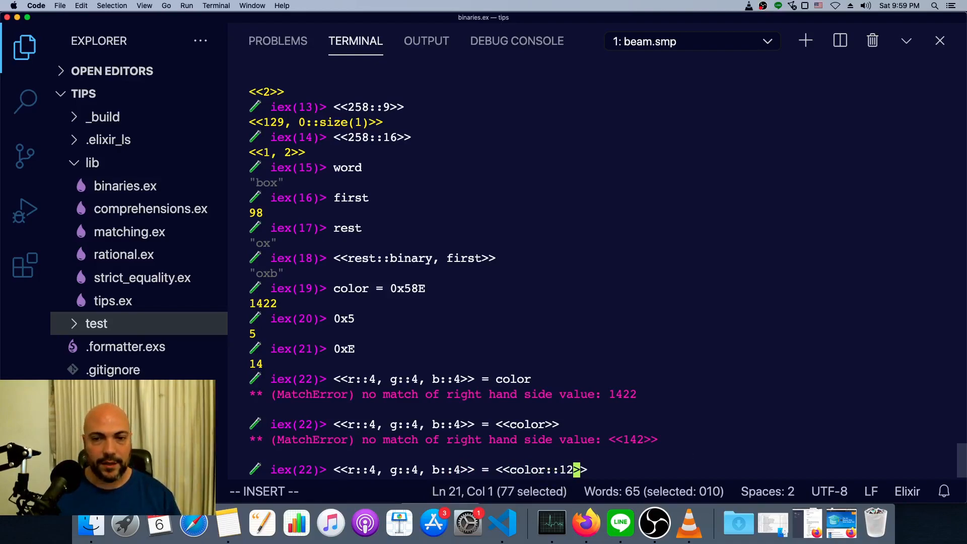
pyautogui.press('Return')
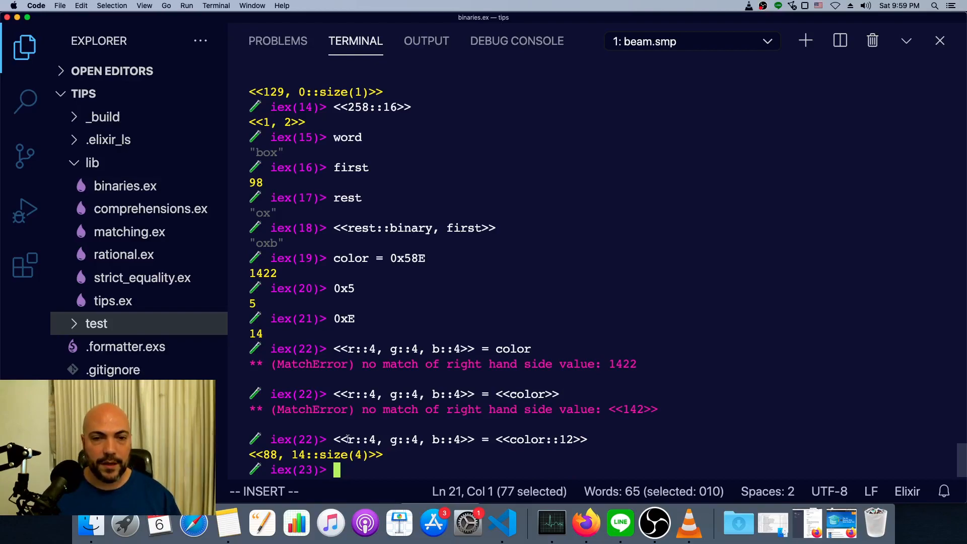
pyautogui.moveTo(380, 462)
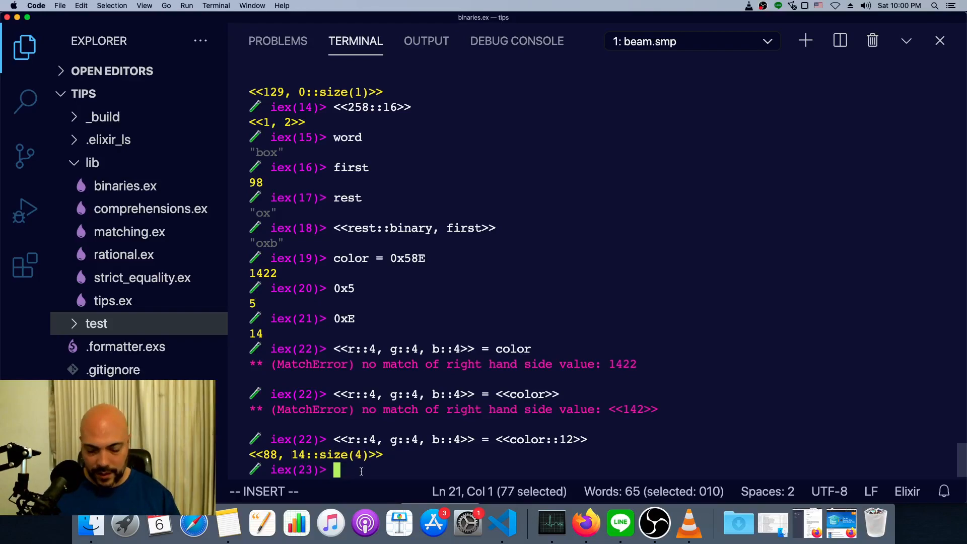
pyautogui.write('0x')
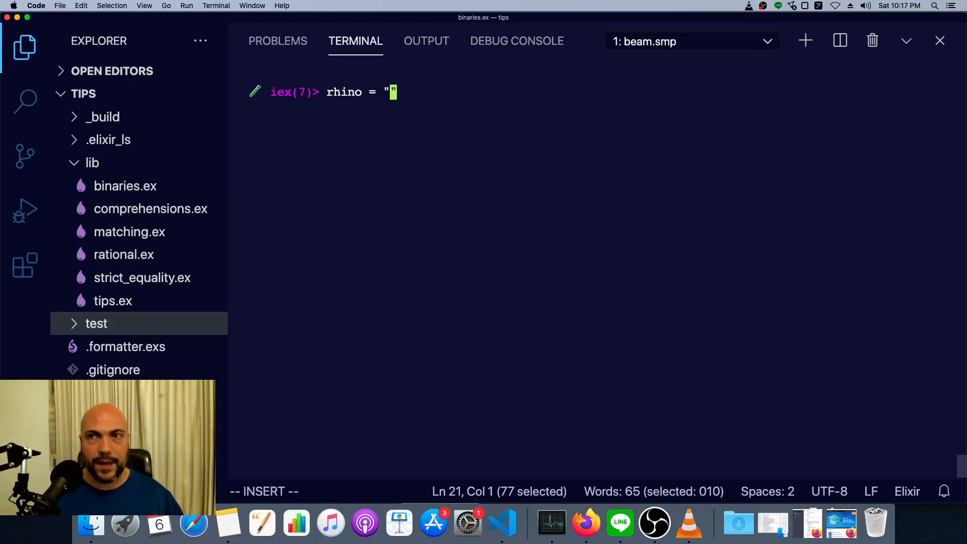
# - Evaluate the charlist '犀牛' to get codepoints [29312, 29275]
pyautogui.write('T')
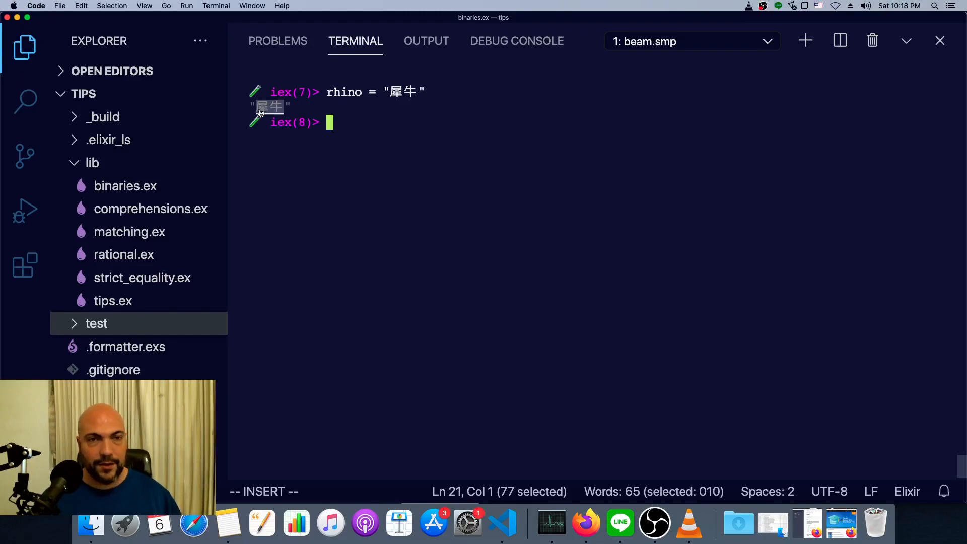
pyautogui.moveTo(303, 156)
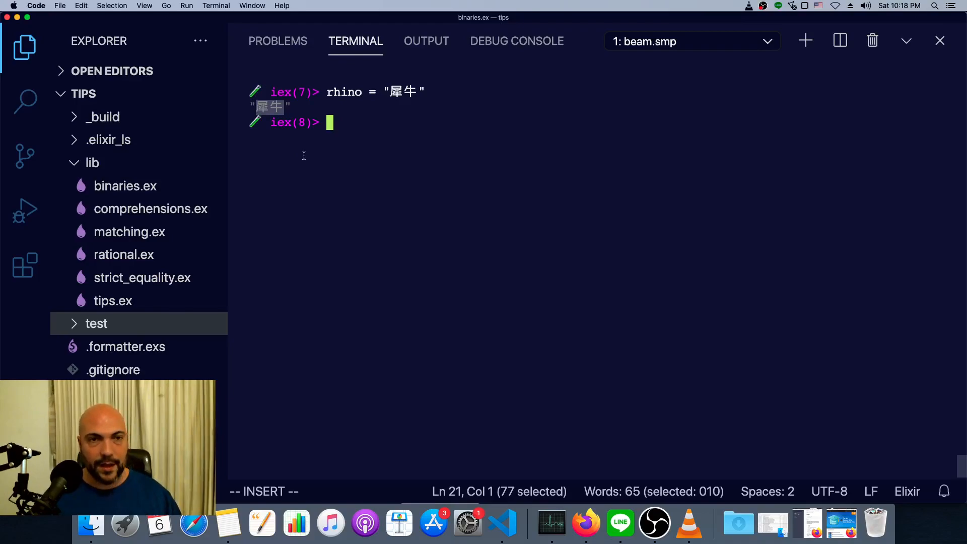
pyautogui.write("'")
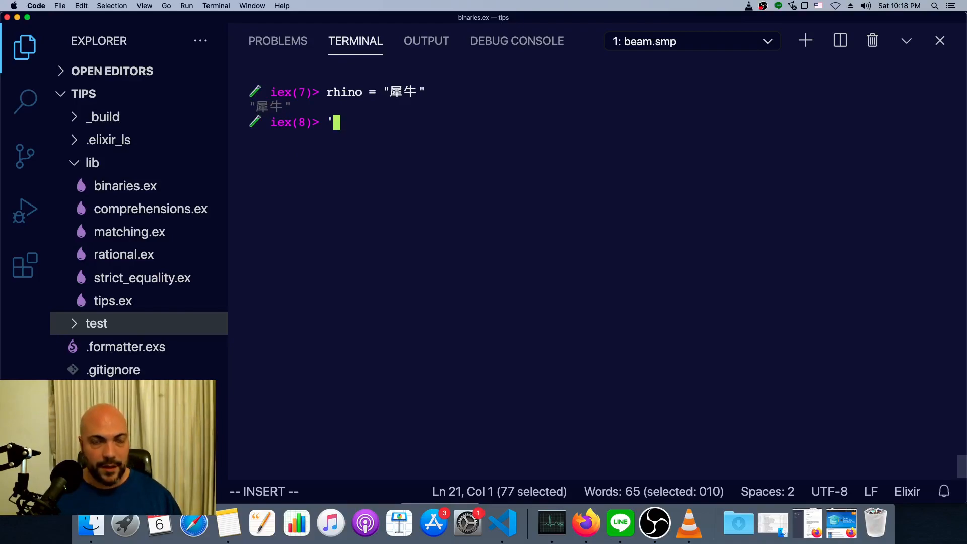
pyautogui.write("犀牛'")
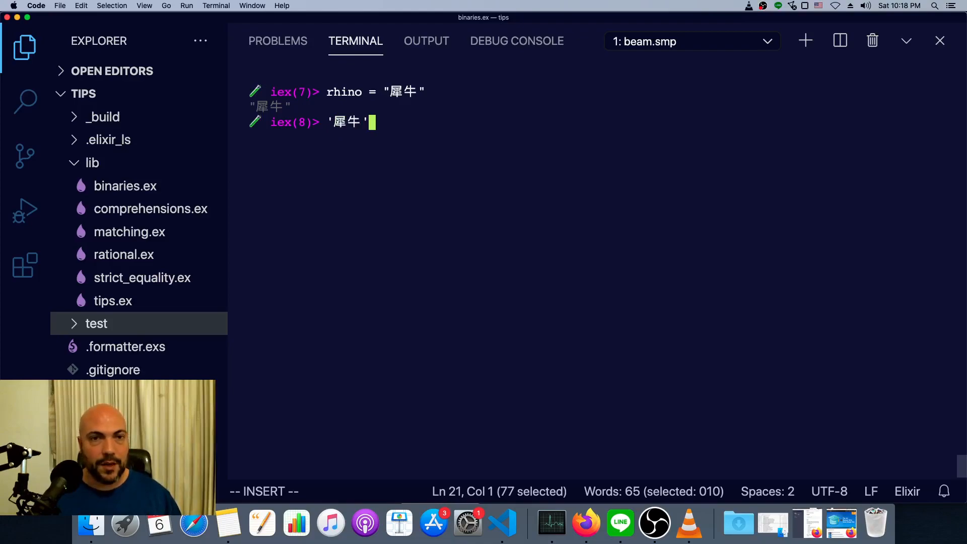
pyautogui.press('Return')
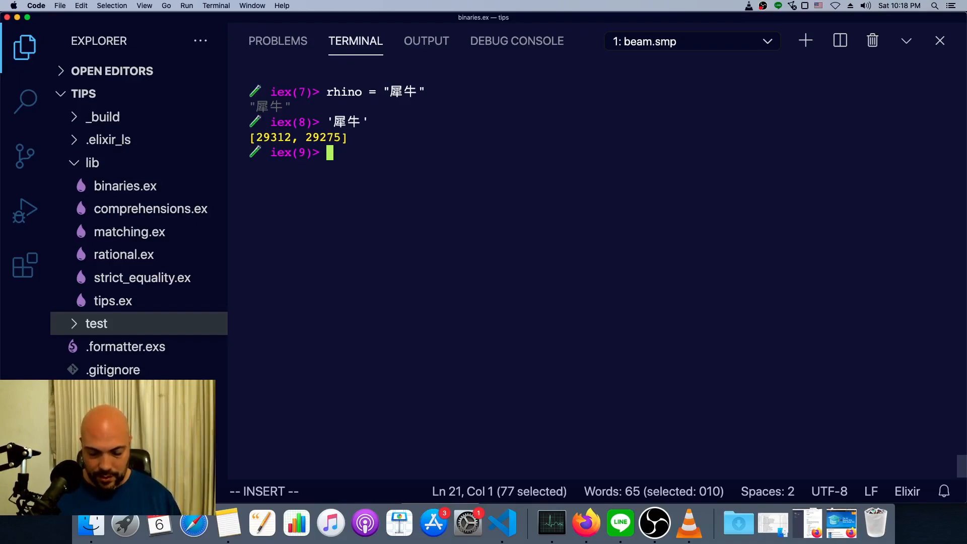
# - Show "犀牛" as ::binary, ::utf8, ::utf16 and ::utf32 binaries
pyautogui.write('<<')
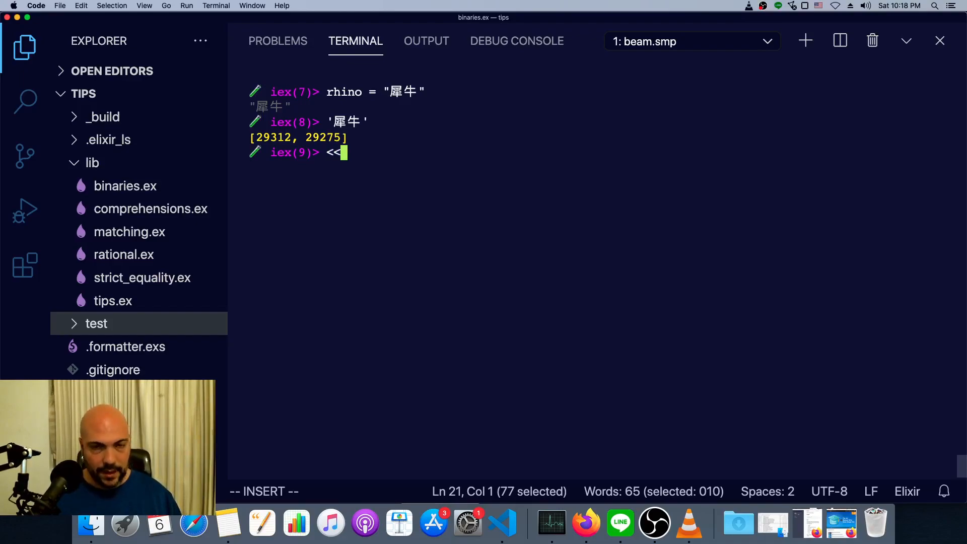
pyautogui.write('犀牛')
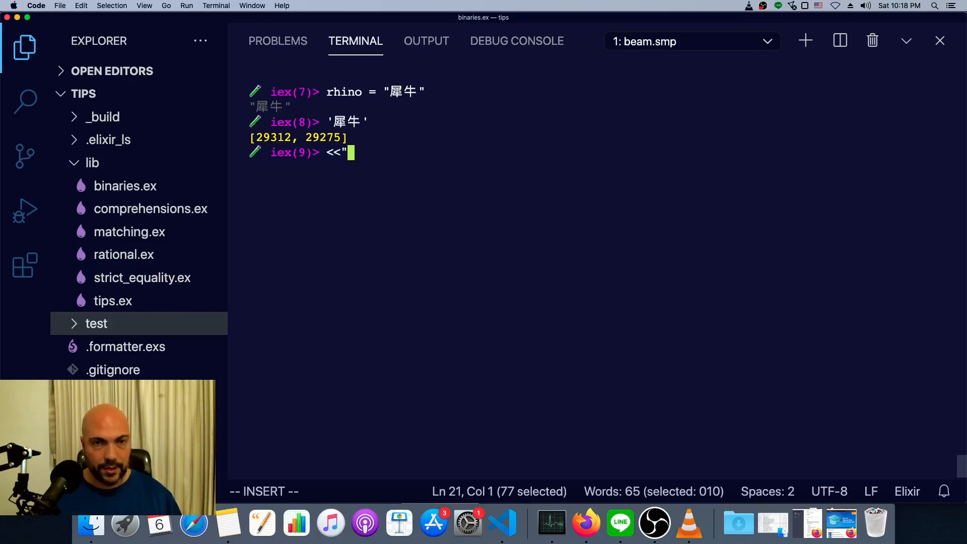
pyautogui.write('犀牛"')
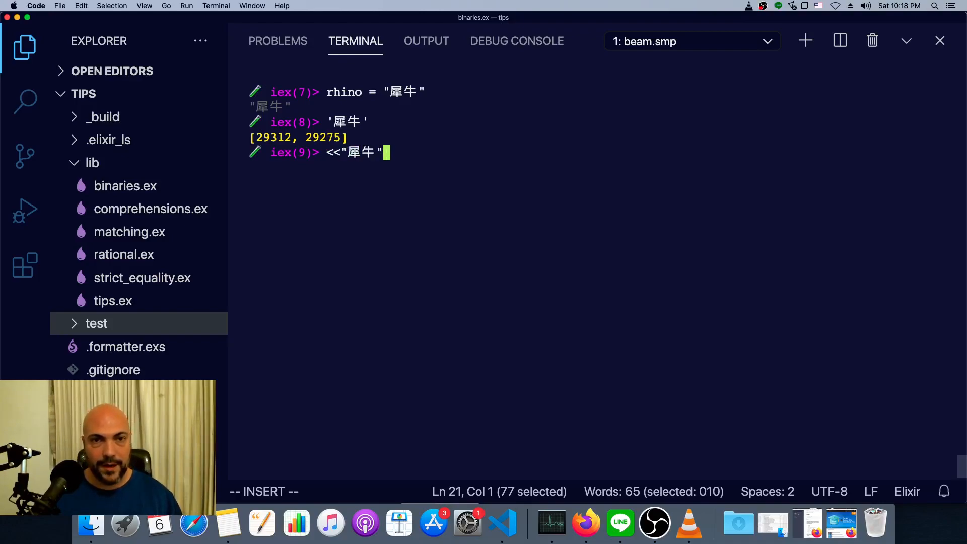
pyautogui.write('::')
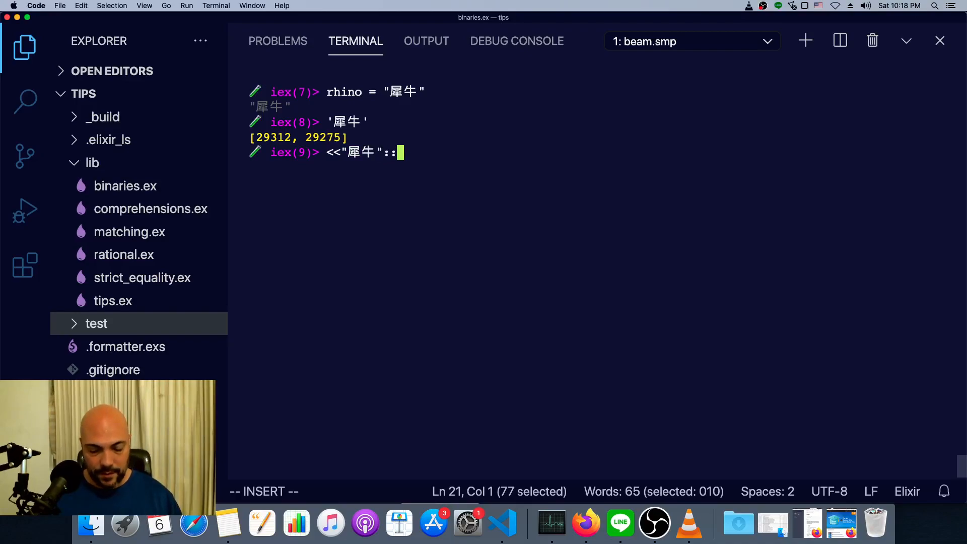
pyautogui.write('binary>>')
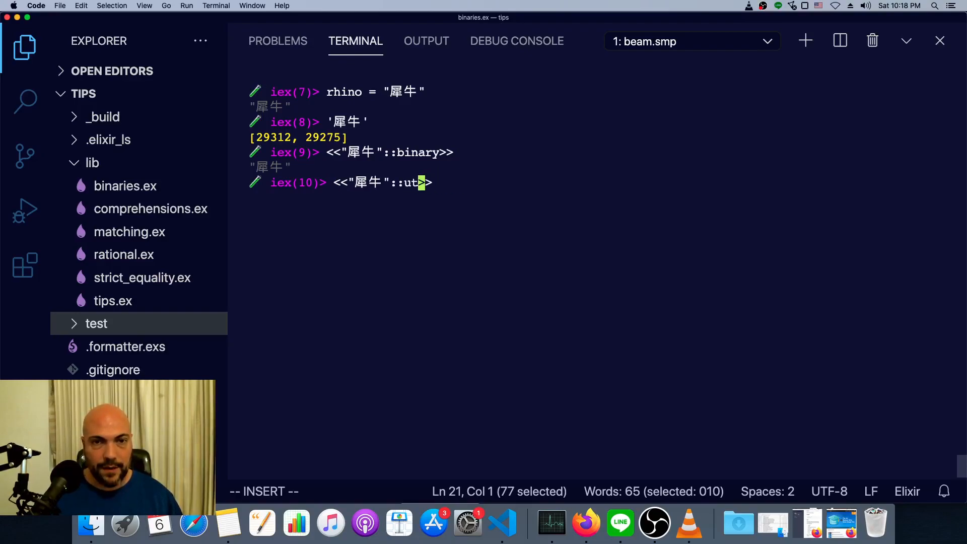
pyautogui.write('f8')
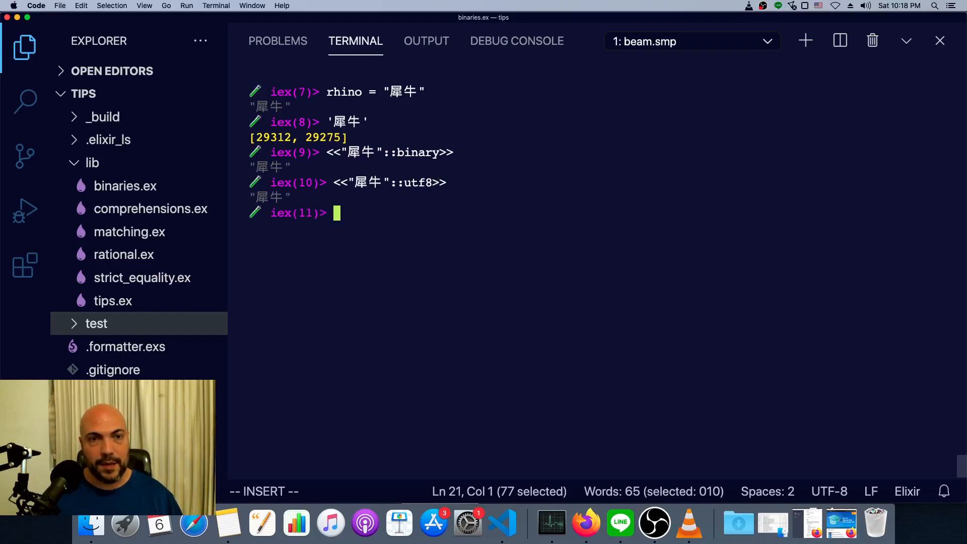
pyautogui.write('<<"犀牛"::utf16>>')
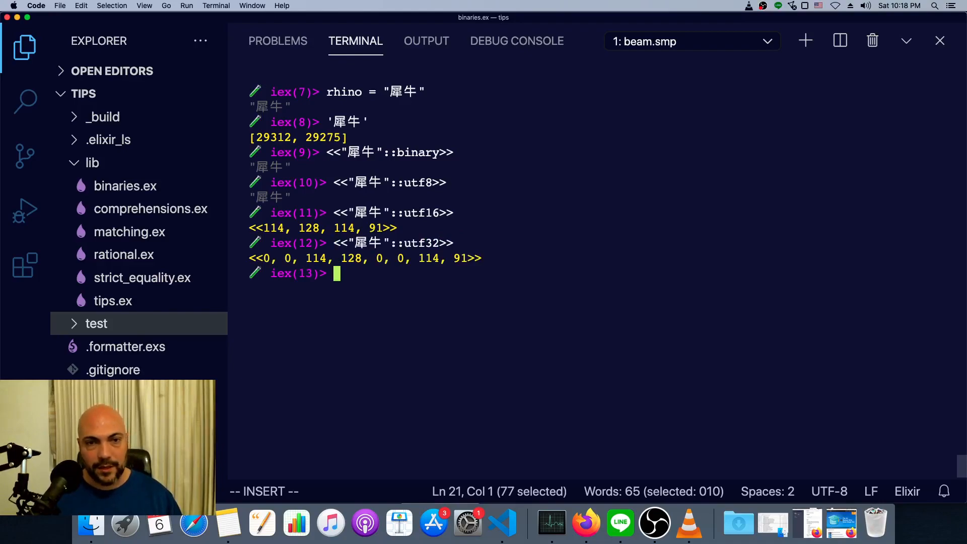
pyautogui.write('<<"犀牛"::ut>>')
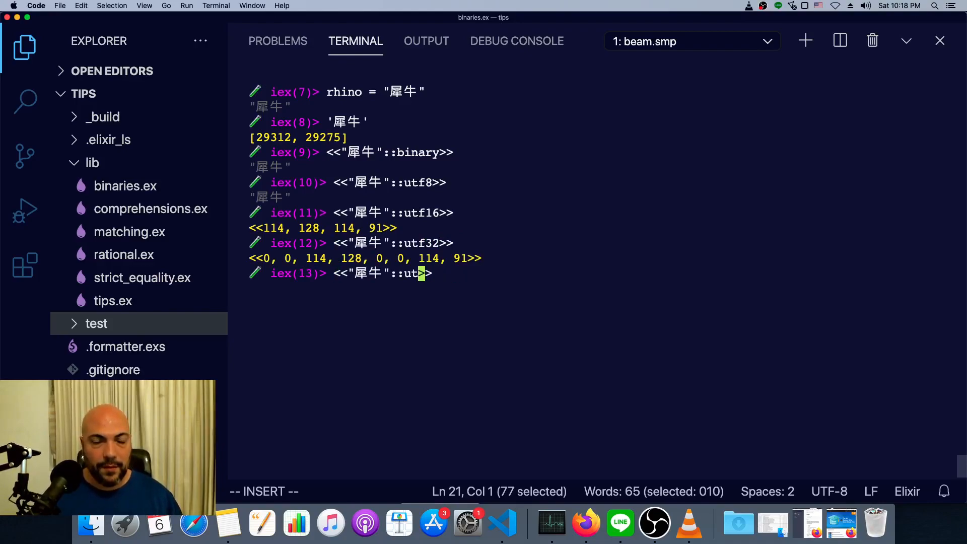
pyautogui.press('BackSpace')
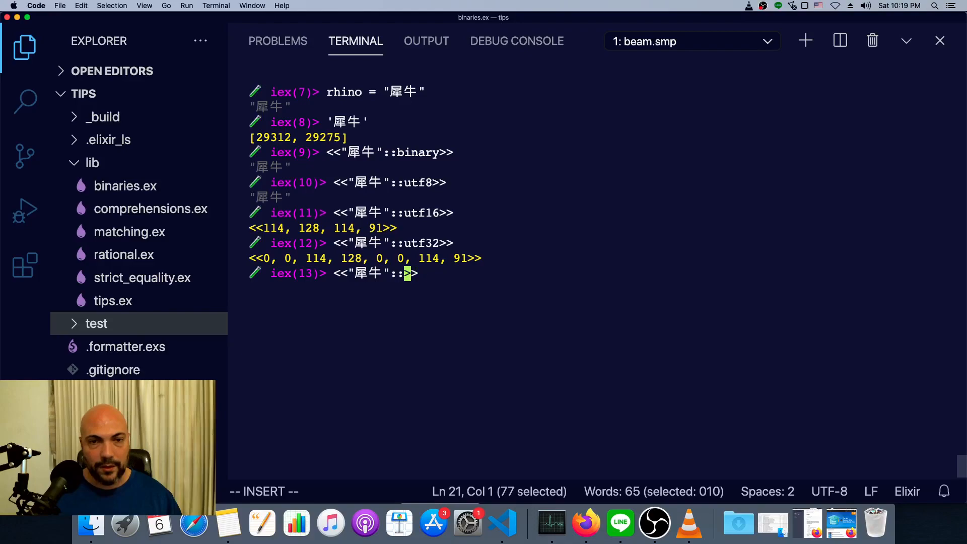
# - Append 0::1 to <<"犀牛"::binary>> to expose raw bytes, then begin <<231, 138, 128>>
pyautogui.write('binar')
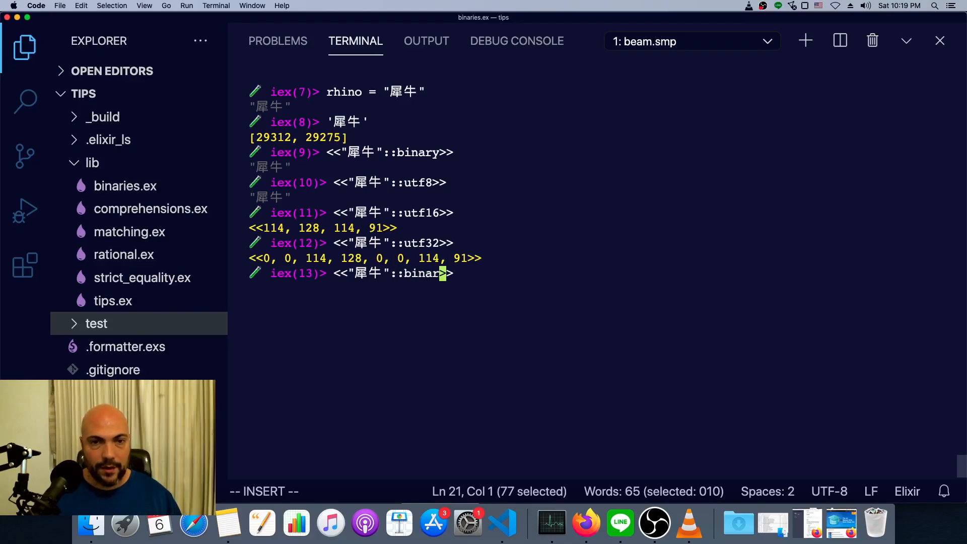
pyautogui.write(',')
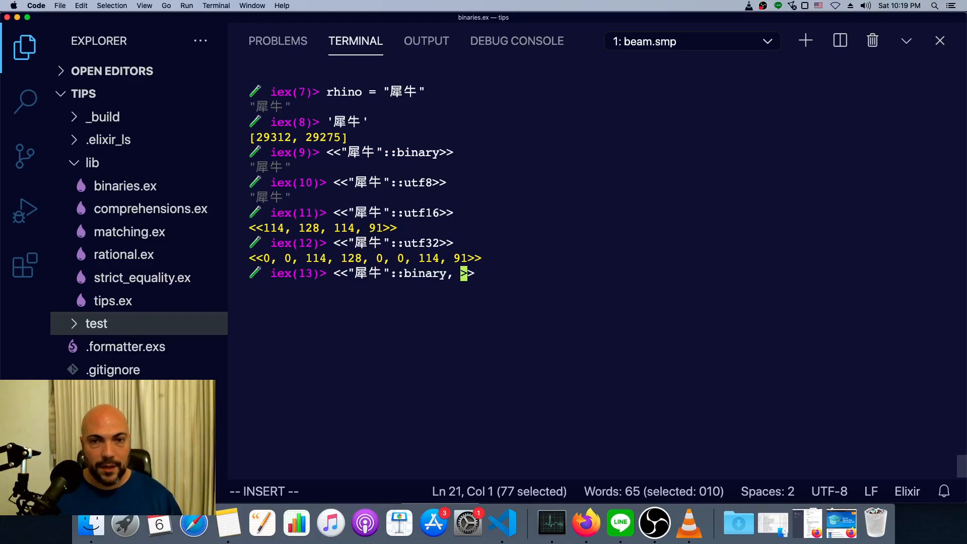
pyautogui.write(':')
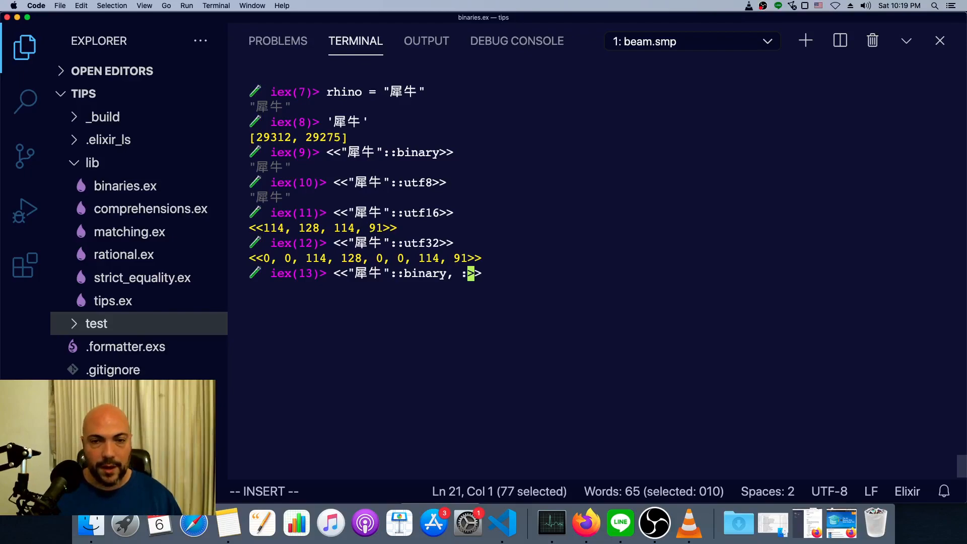
pyautogui.write('1')
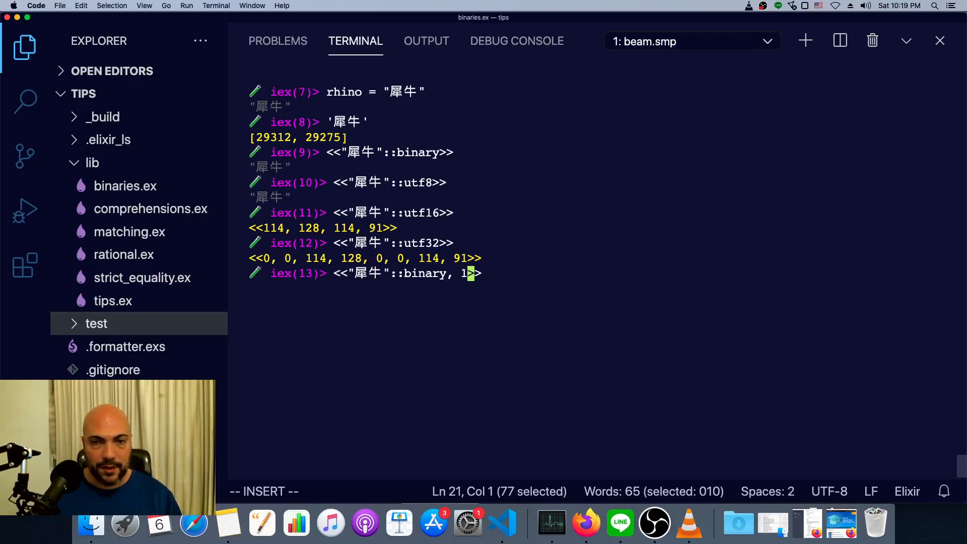
pyautogui.write('0::')
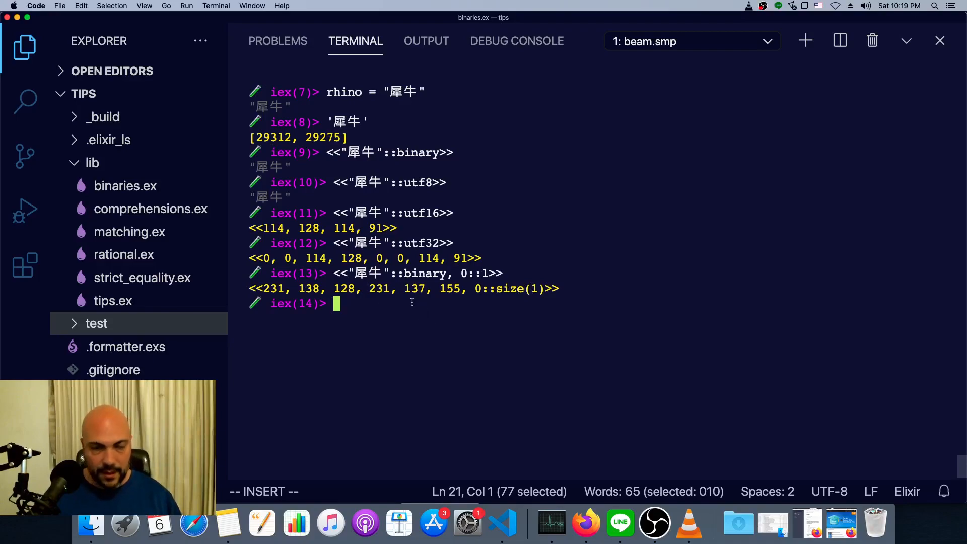
pyautogui.write('<<231,')
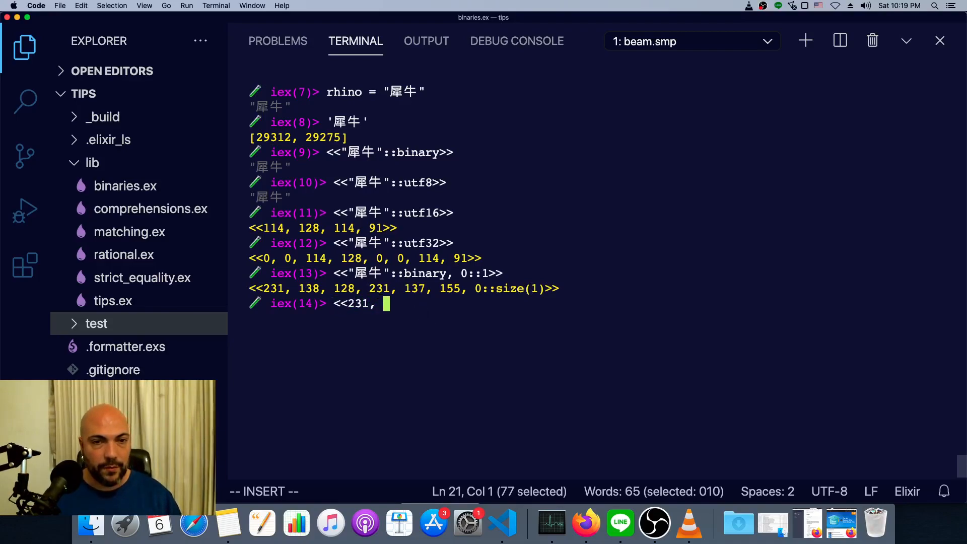
pyautogui.write('138,')
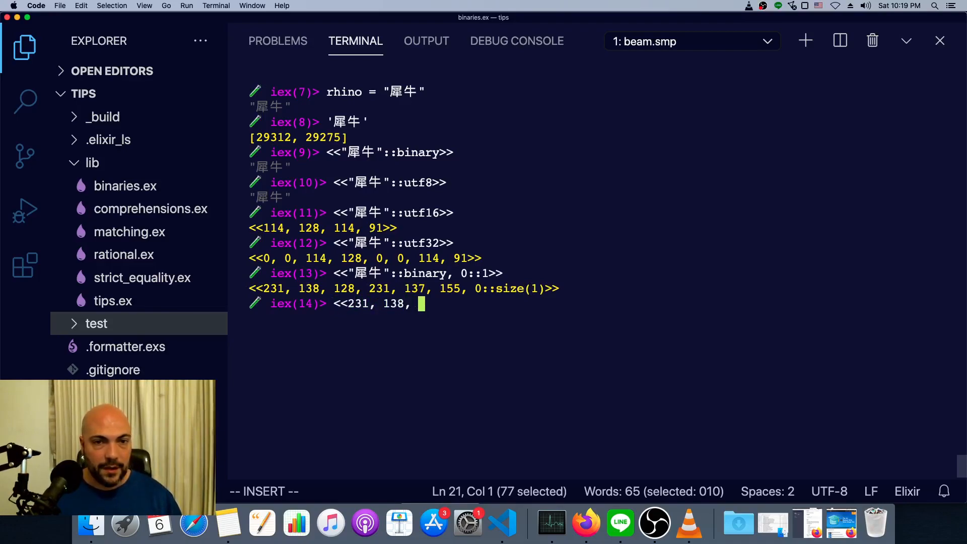
pyautogui.write('128>>')
pyautogui.write('<<')
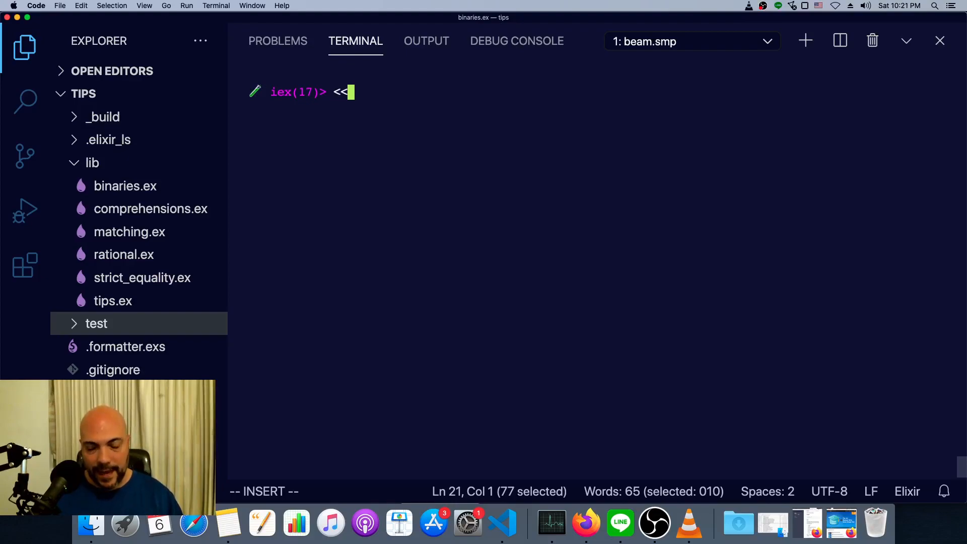
# - Match <<_,_,_, cow::24>> = rhino to bind cow to the last three bytes
pyautogui.write('_,')
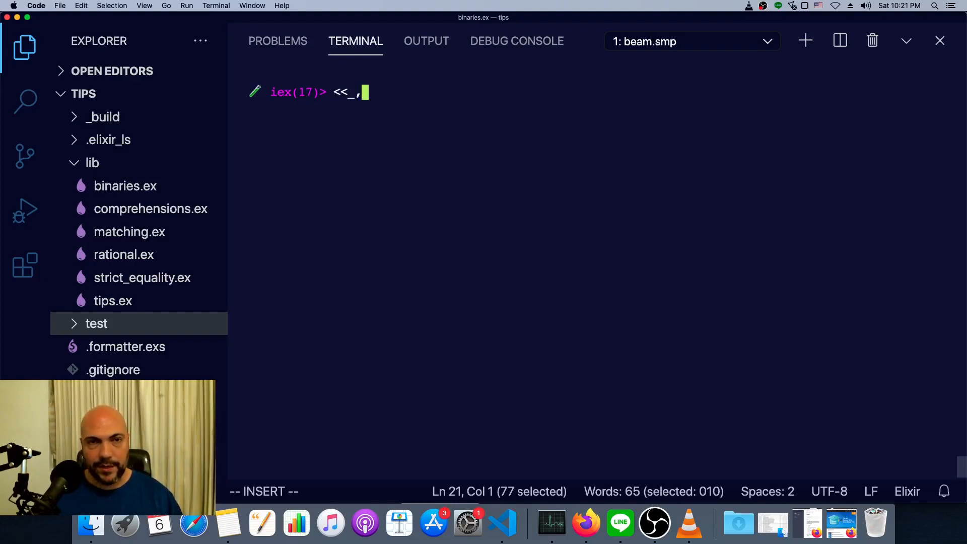
pyautogui.write('_,_,')
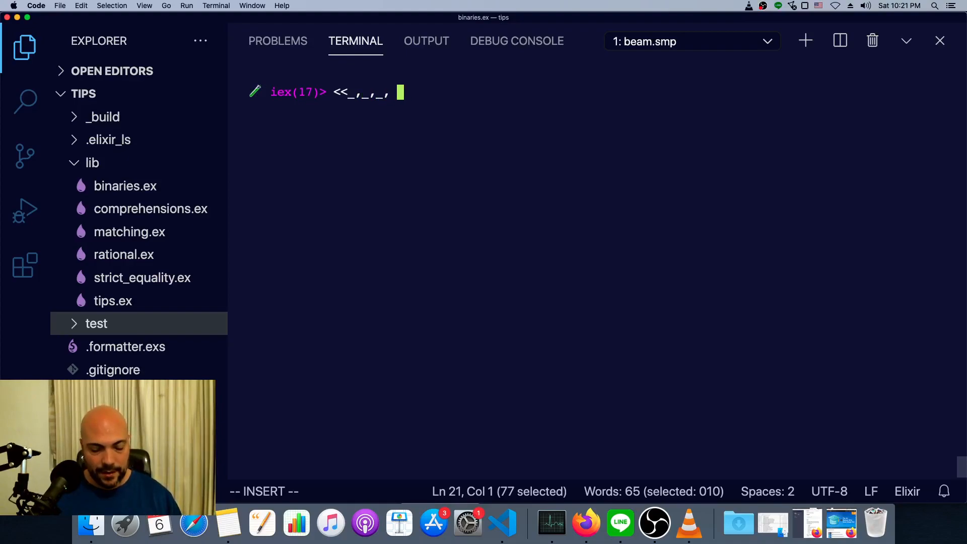
pyautogui.write('cow')
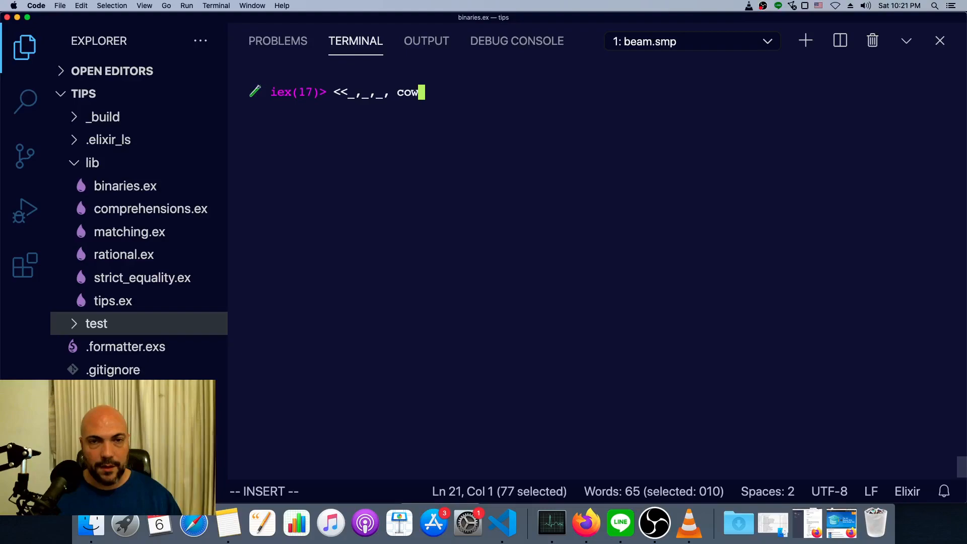
pyautogui.write('::')
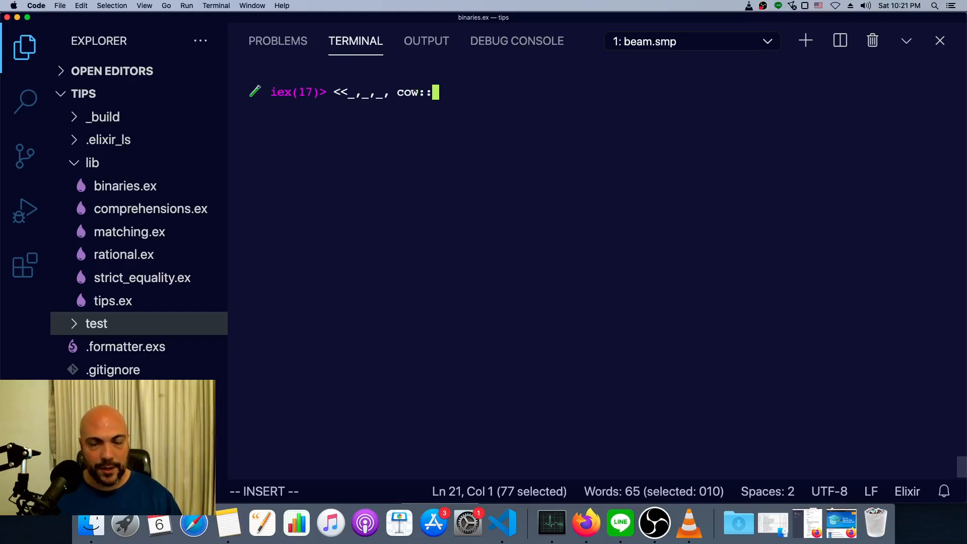
pyautogui.write('24>> =')
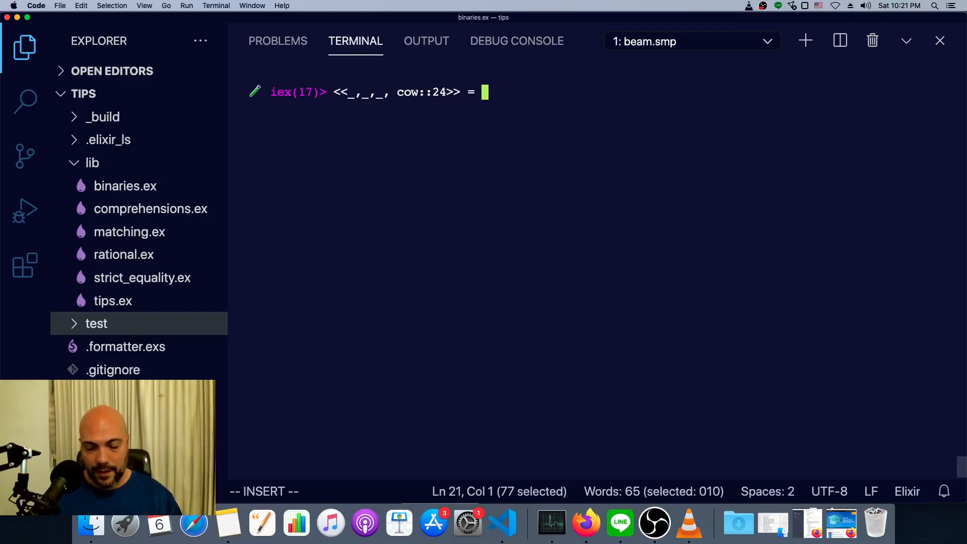
pyautogui.write('rhino')
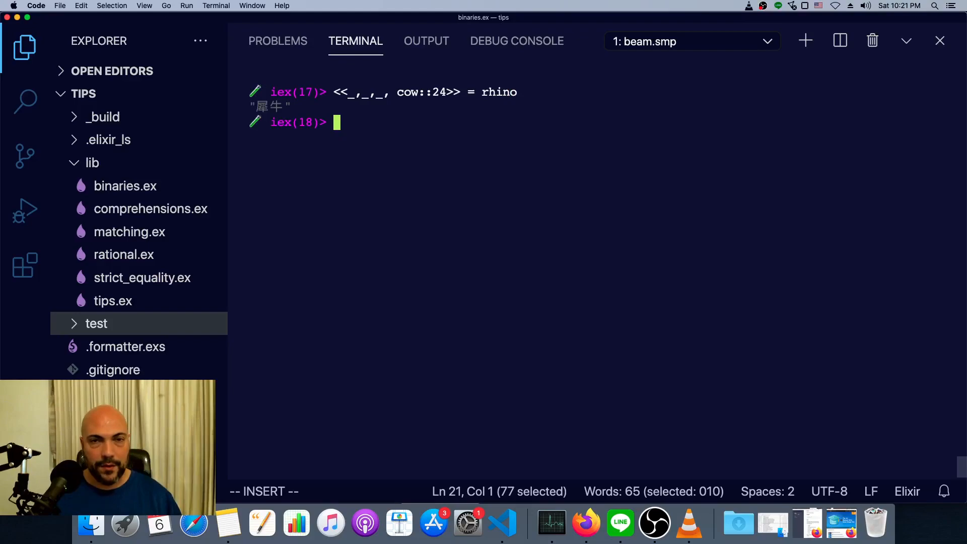
# - Evaluate cow (15174043) and <<cow>>, which truncates to <<155>>
pyautogui.write('cow')
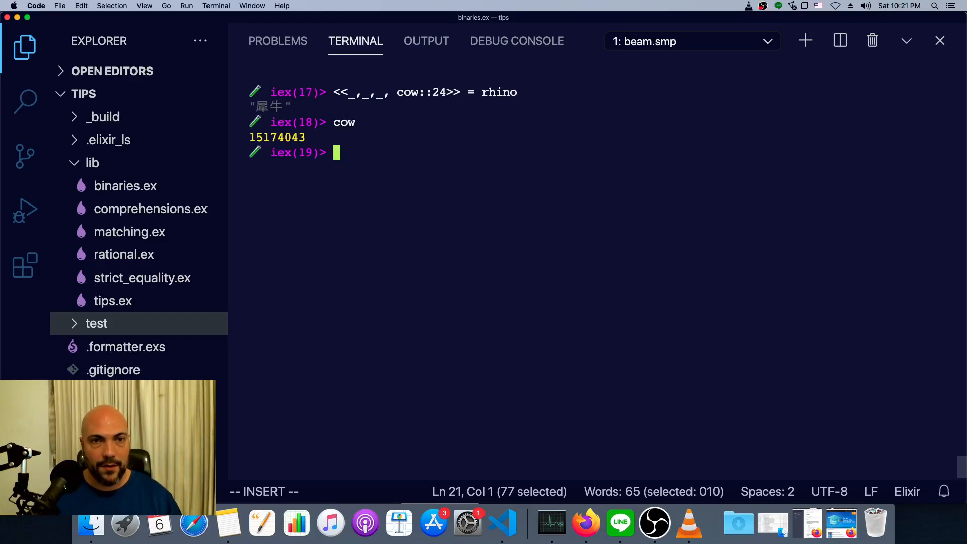
pyautogui.write('<<w')
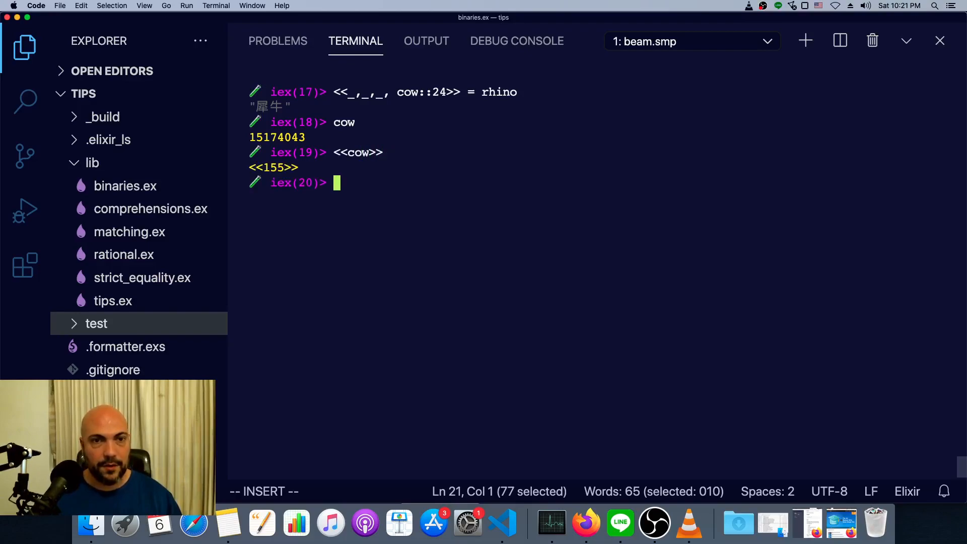
pyautogui.write('<<cow>>')
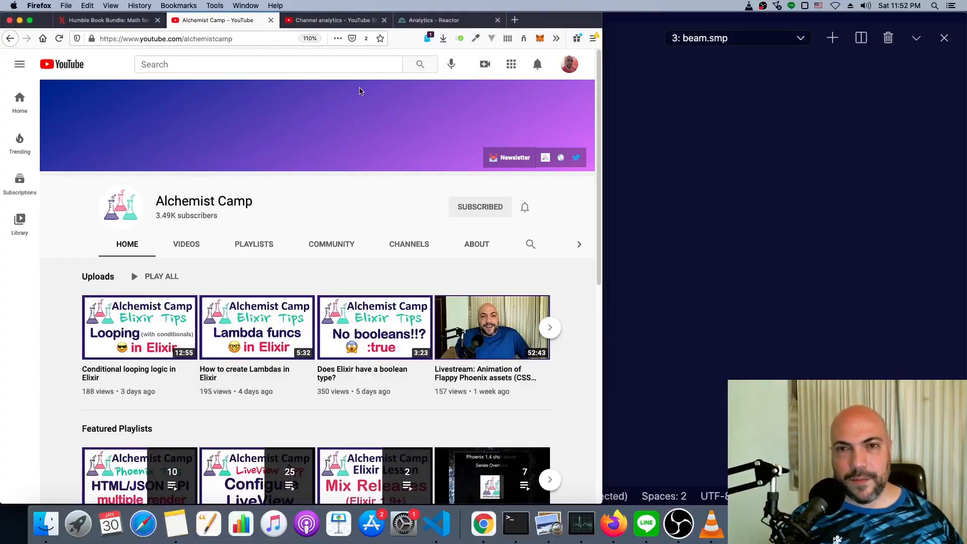
# - Open a new blank tab in Firefox beside the channel page
pyautogui.click(515, 20)
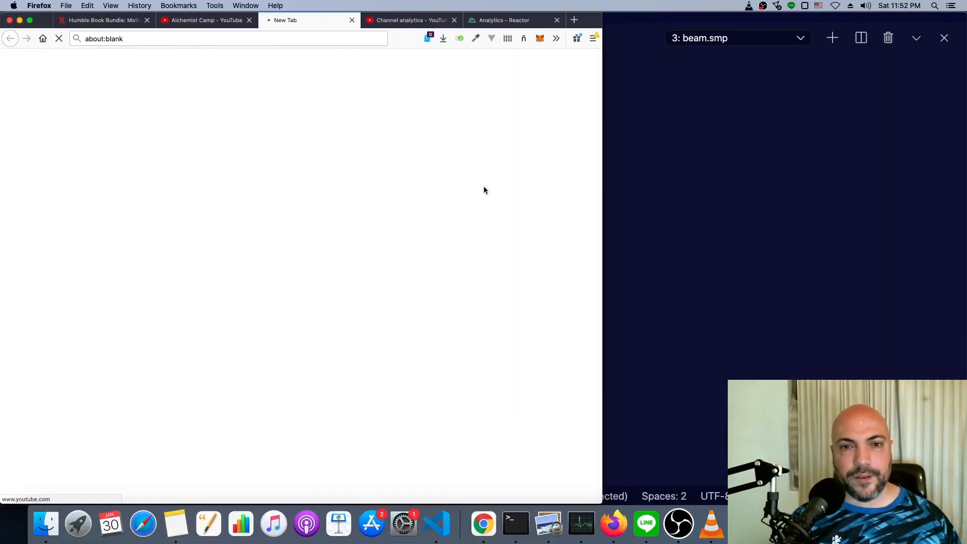